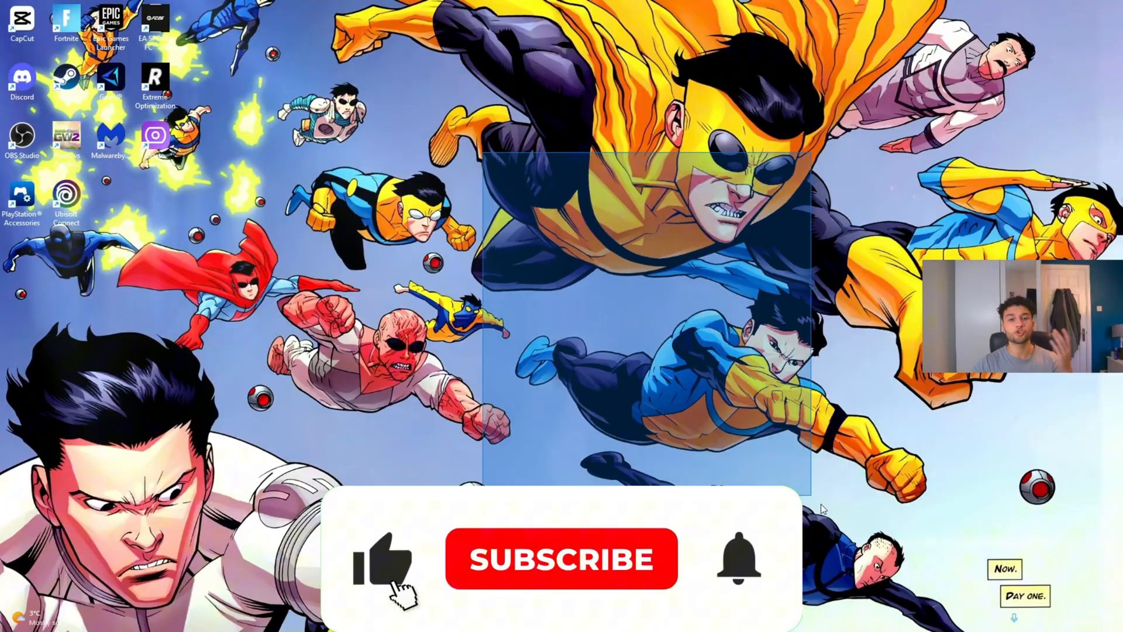
# Reach the Wi-Fi connection's status via Control Panel's Network and Sharing Centre
pyautogui.click(561, 561)
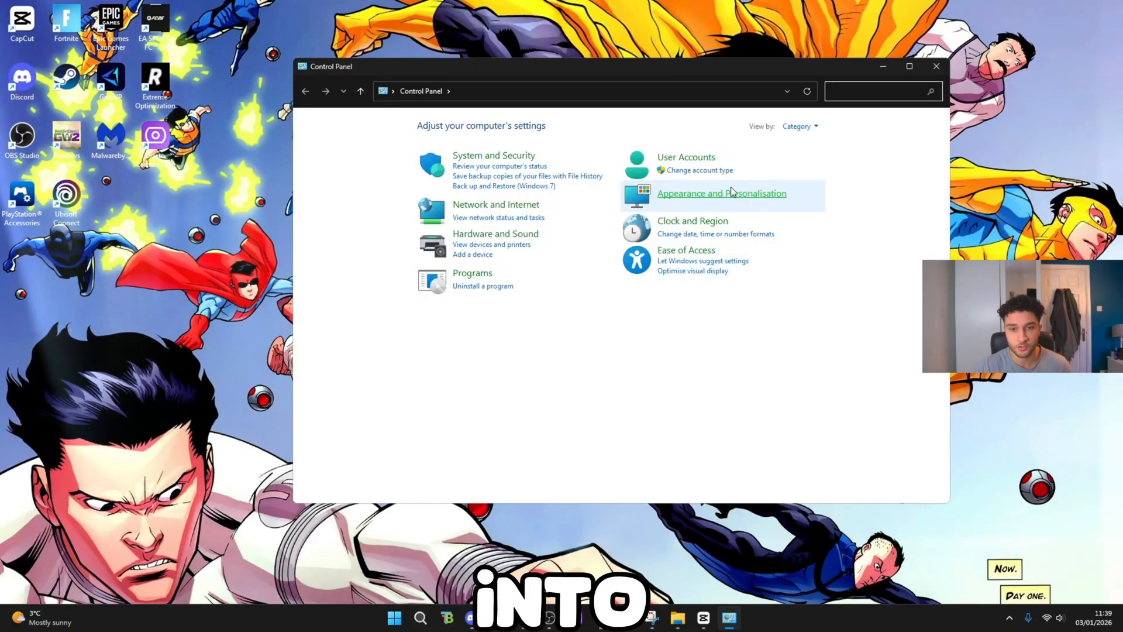
pyautogui.click(496, 204)
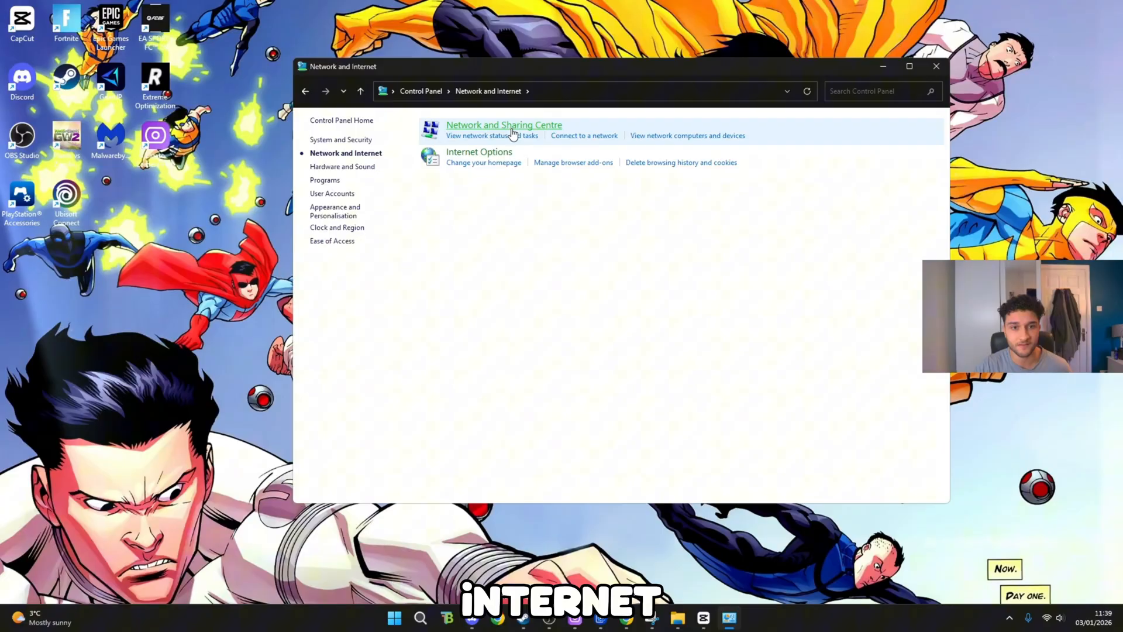
pyautogui.click(504, 125)
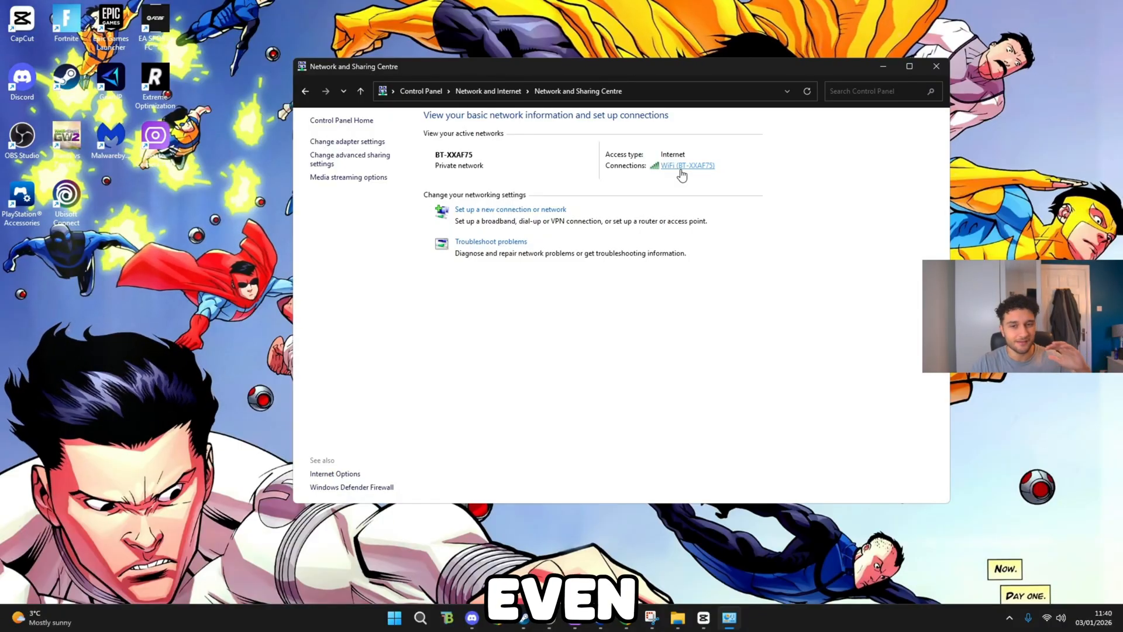
pyautogui.click(682, 166)
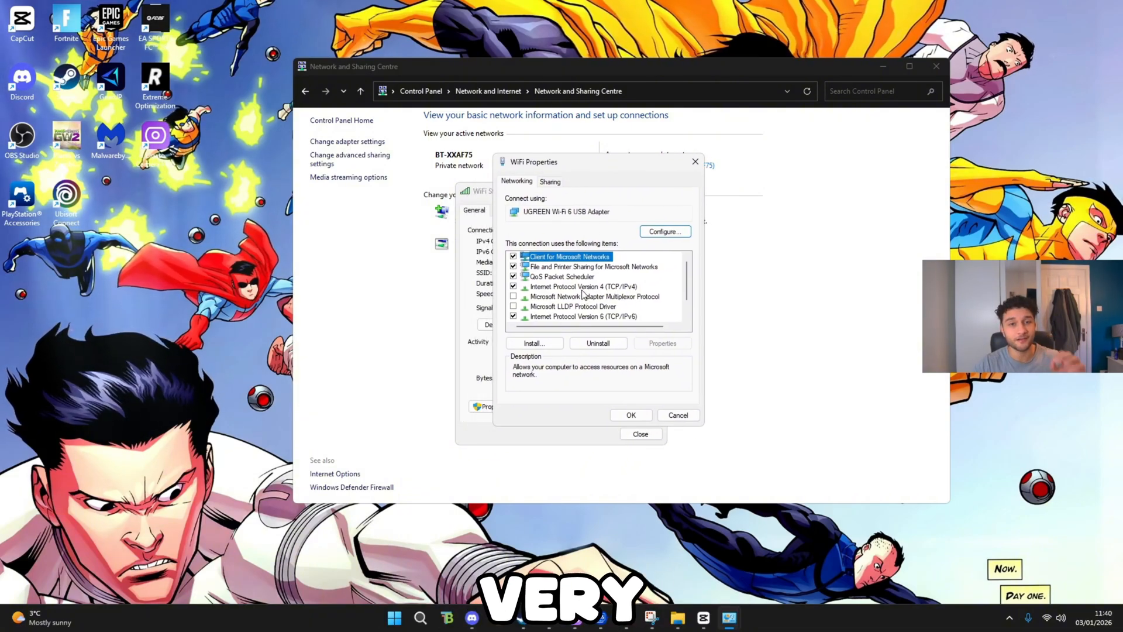
pyautogui.click(584, 286)
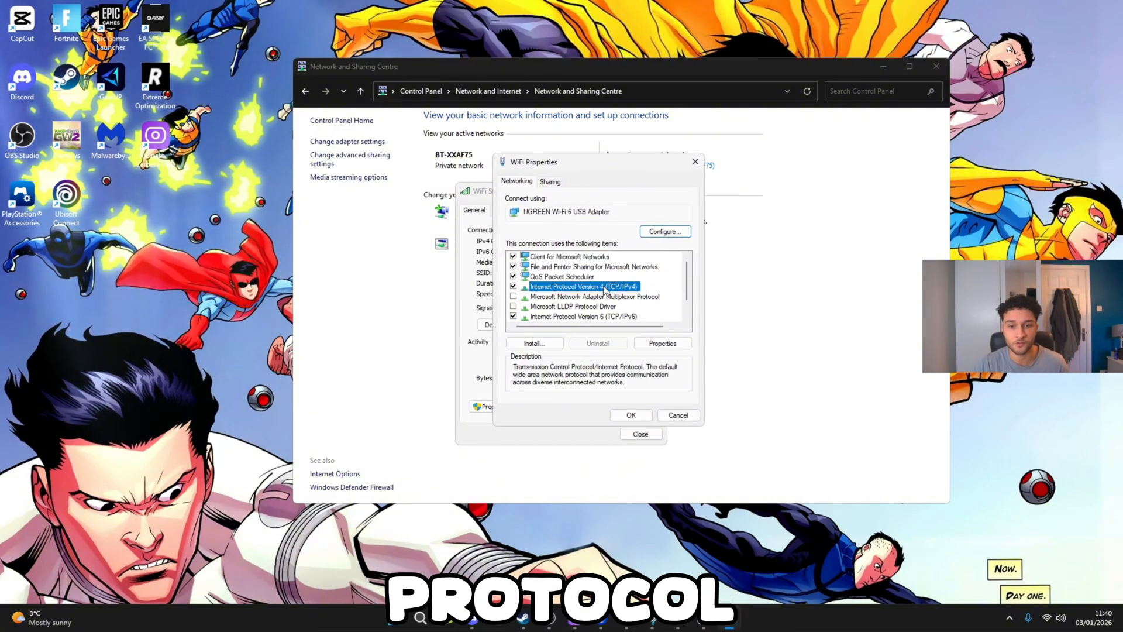
pyautogui.click(662, 343)
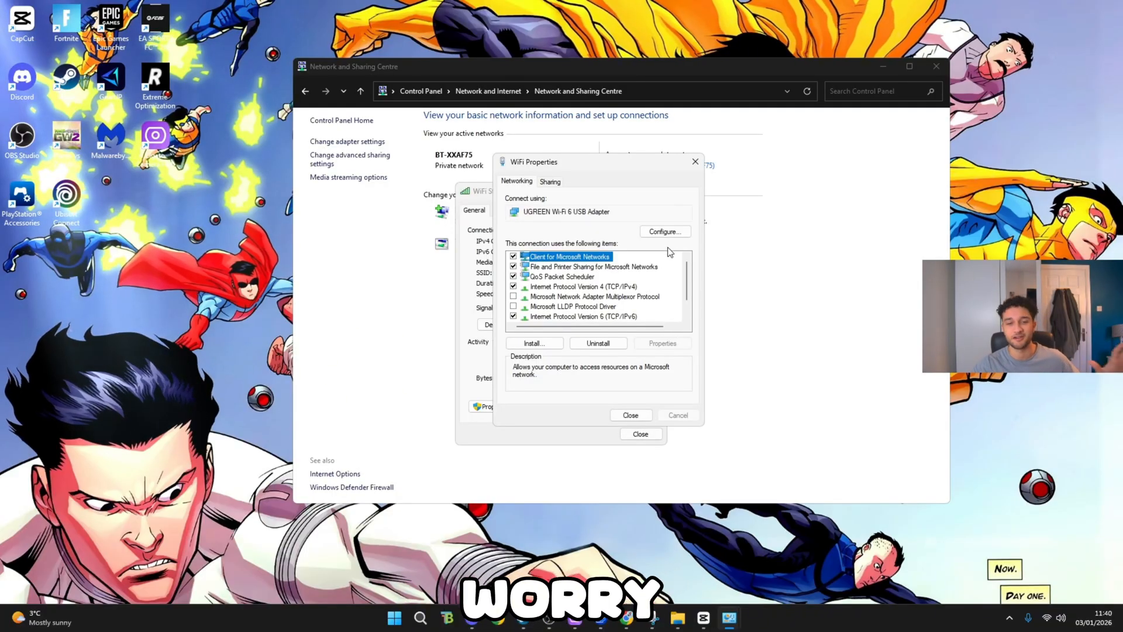
pyautogui.click(586, 316)
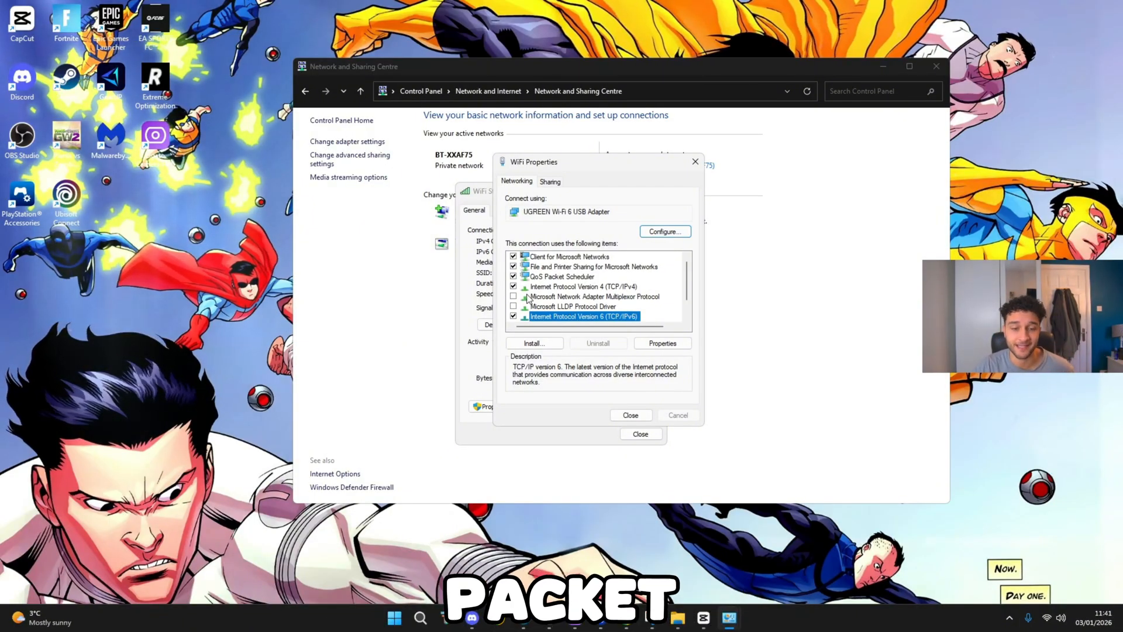
pyautogui.click(595, 296)
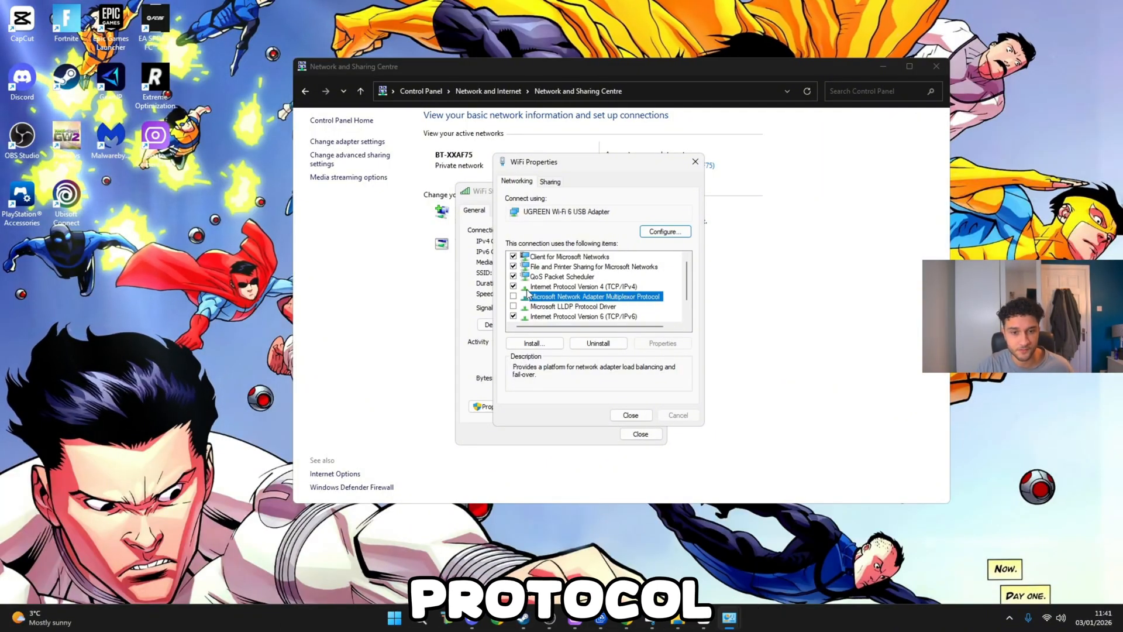
pyautogui.click(571, 306)
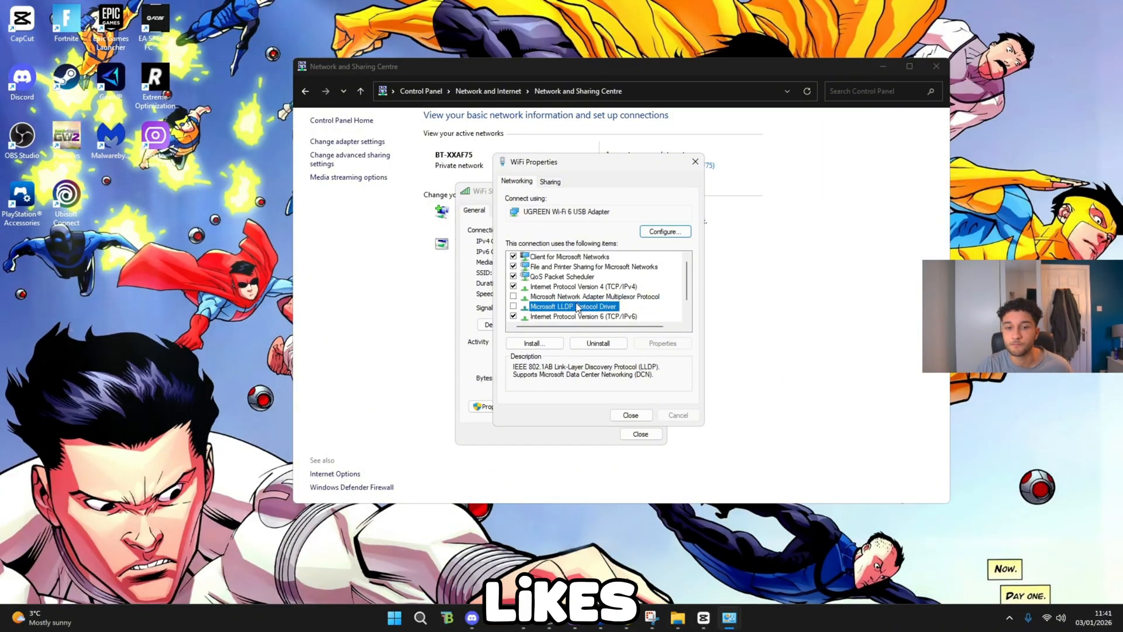
pyautogui.scroll(-3)
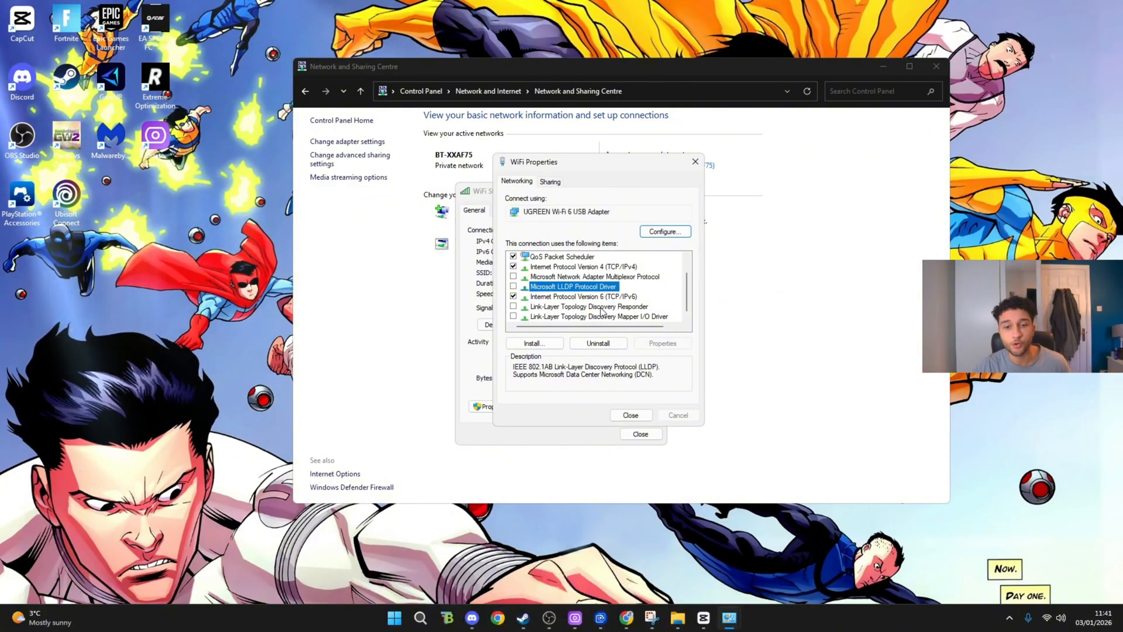
pyautogui.click(584, 296)
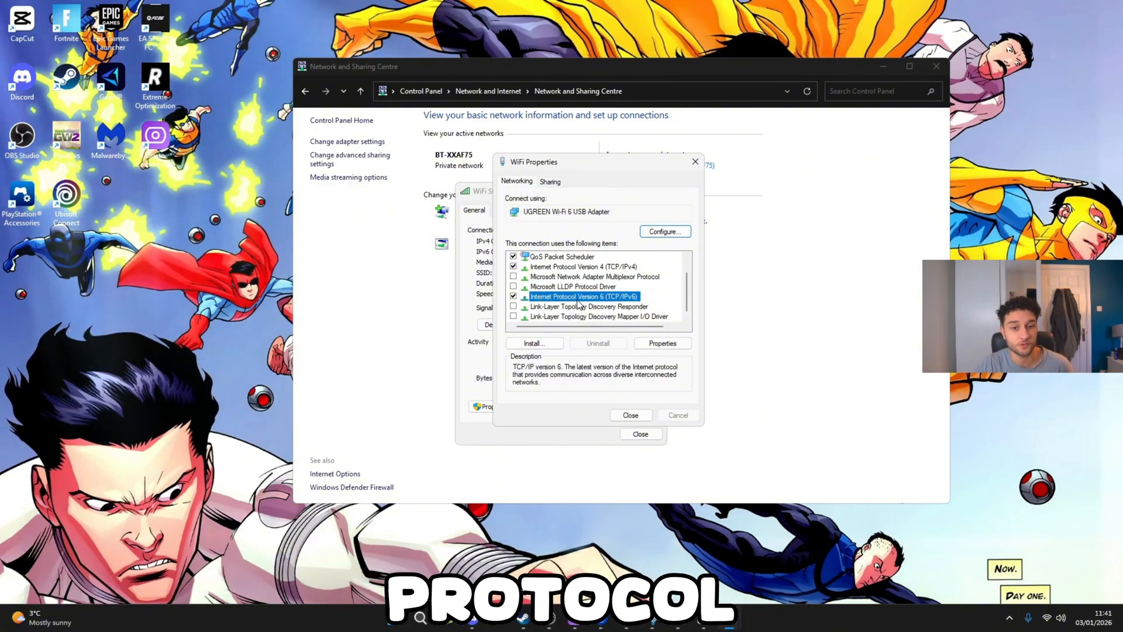
pyautogui.click(662, 343)
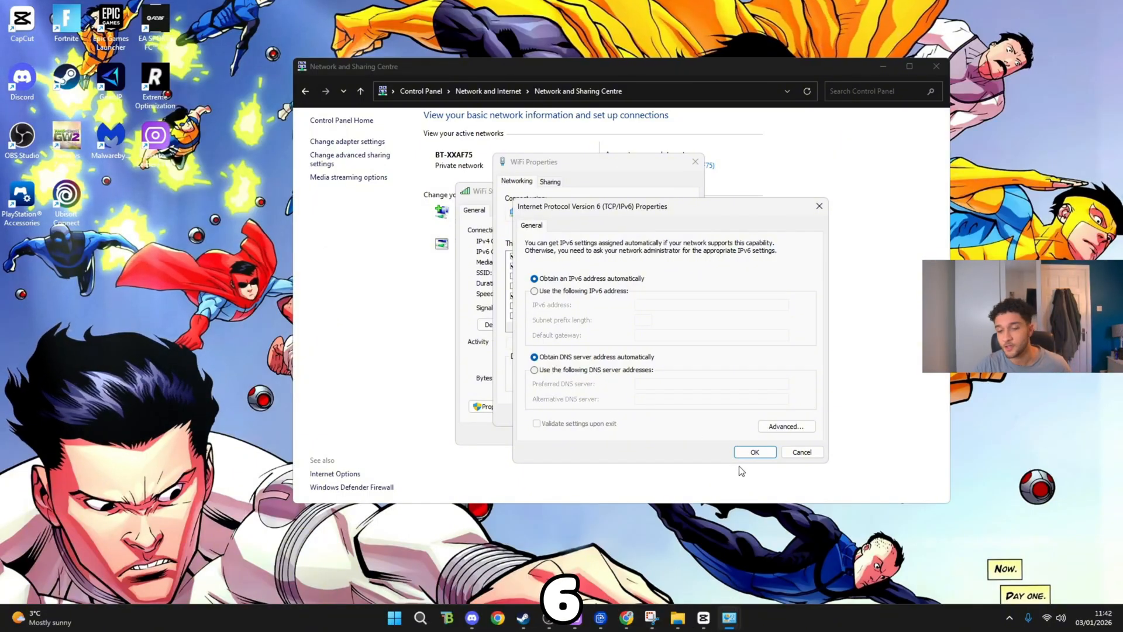
pyautogui.click(802, 451)
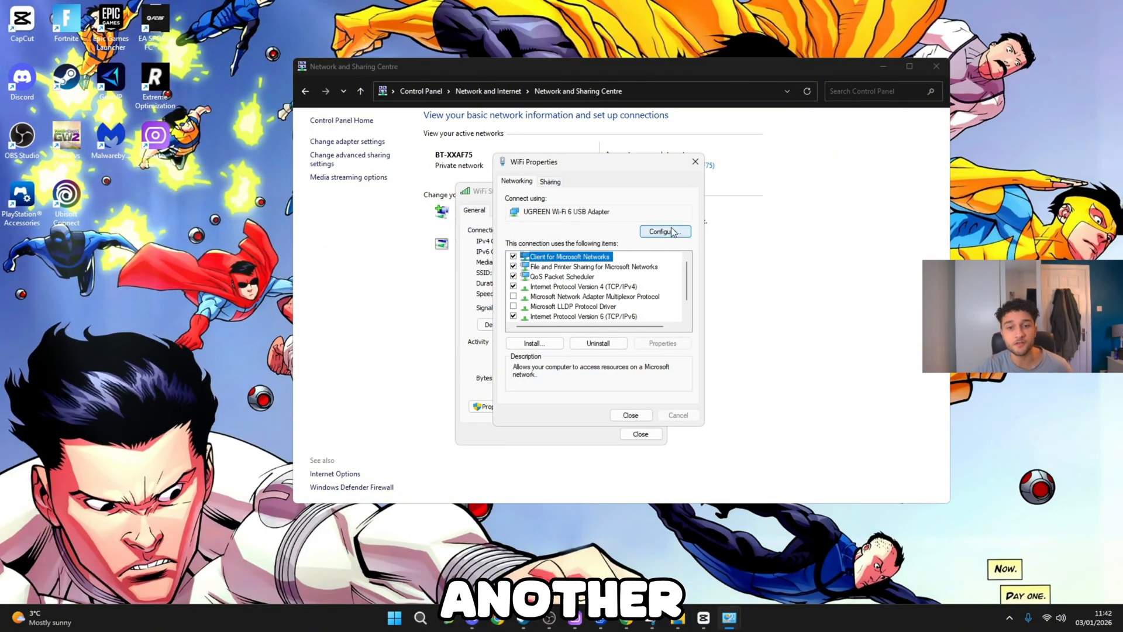
# Bring up the Wi-Fi adapter's device properties and show its Advanced settings after Power Management
pyautogui.click(665, 232)
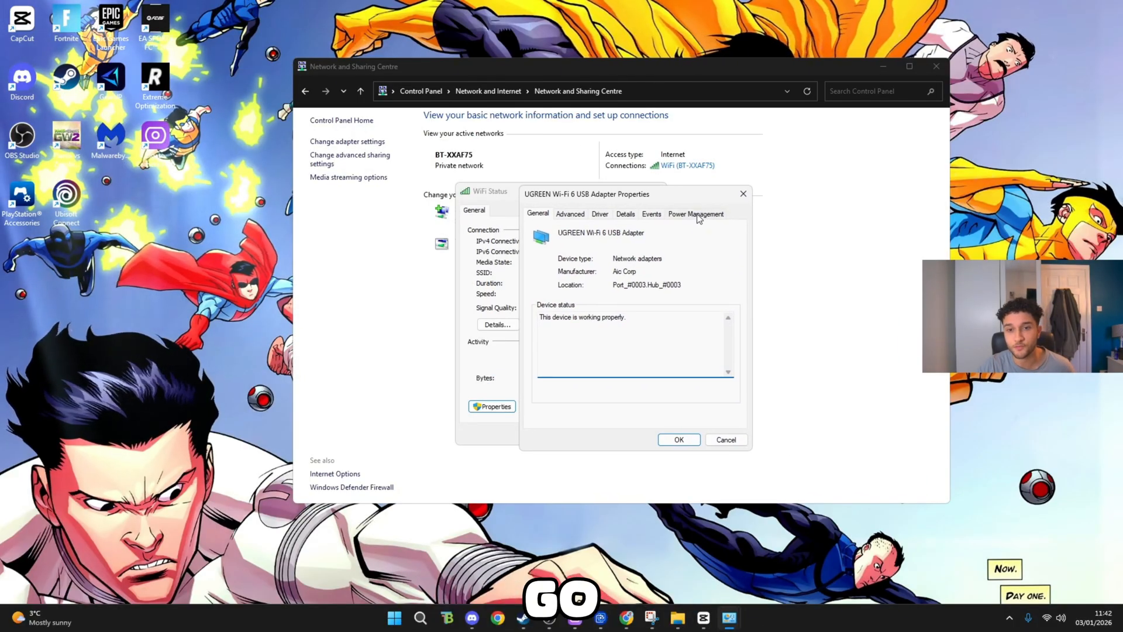
pyautogui.click(696, 214)
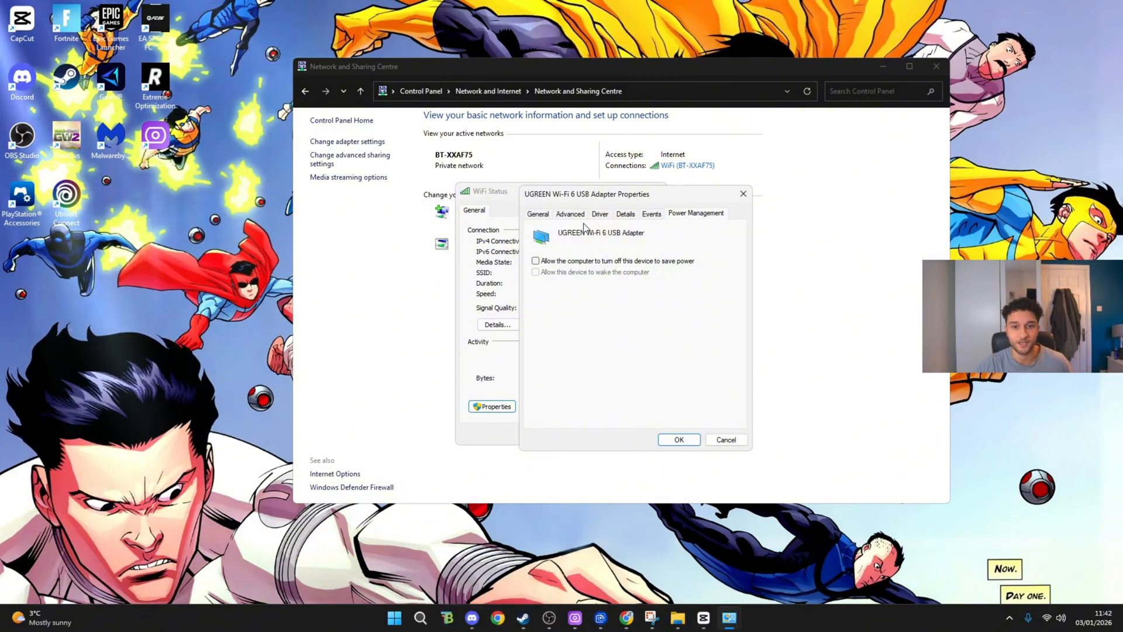
pyautogui.click(570, 214)
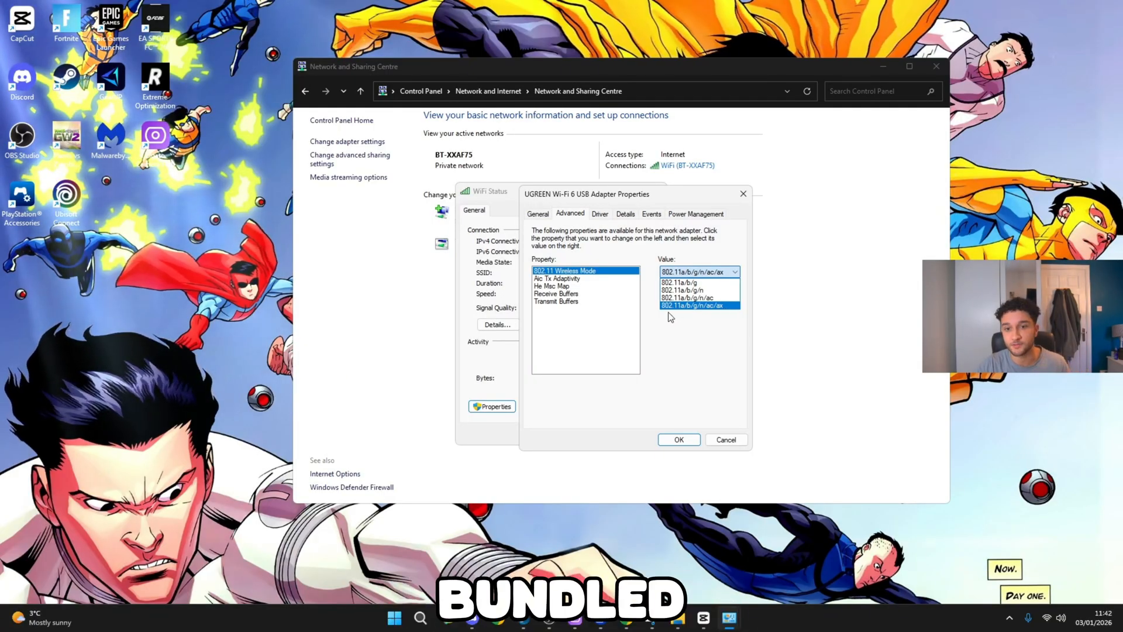
# Set wireless mode to 802.11a/b/g/n/ac/ax and check the Receive Buffers property
pyautogui.click(699, 305)
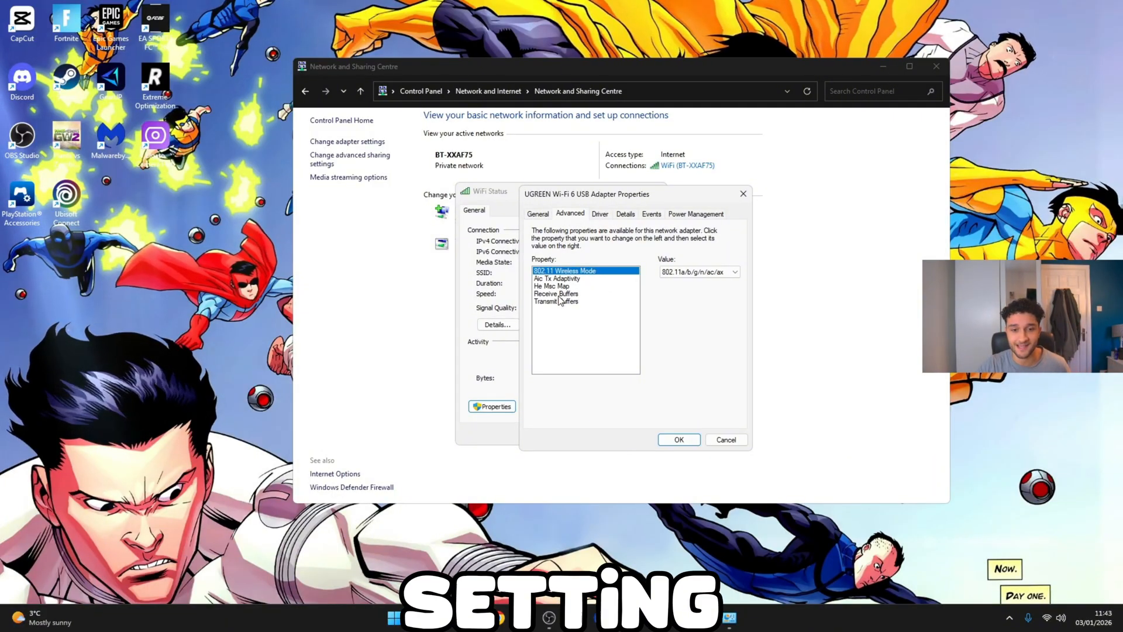
pyautogui.click(557, 293)
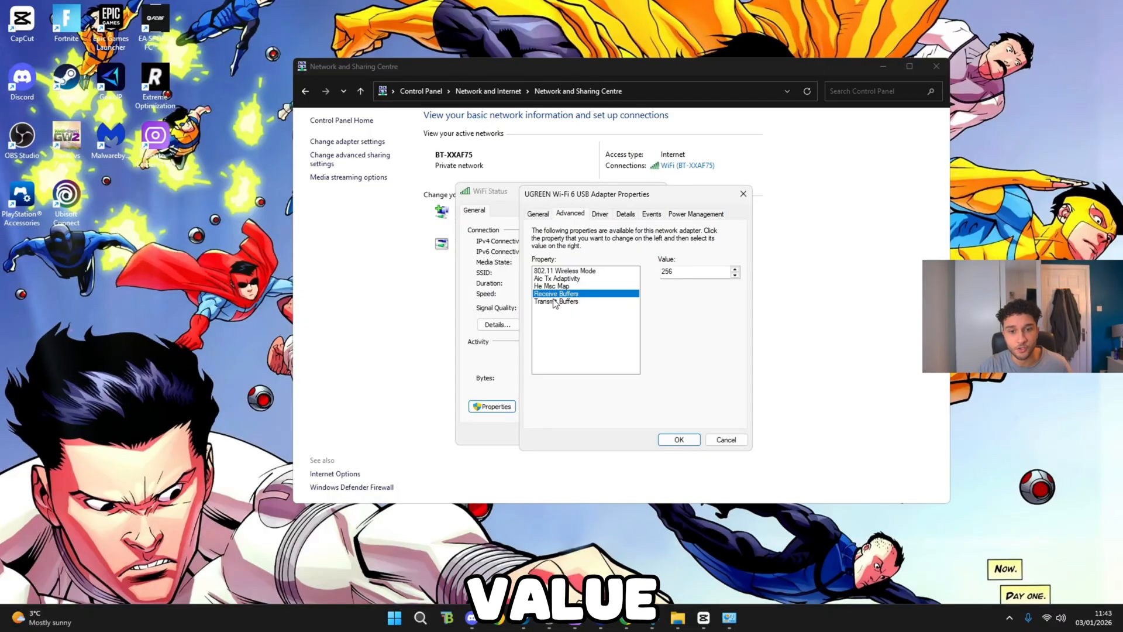
pyautogui.click(556, 301)
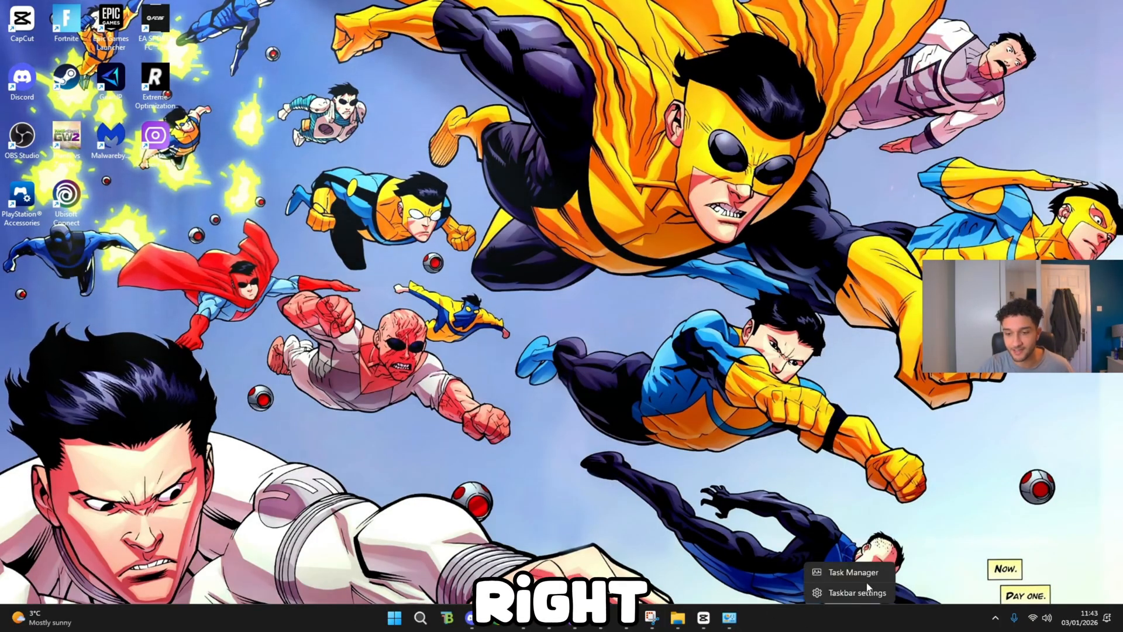
# Set the Xbox Accessory Management Service's startup type to Disabled in Services
pyautogui.click(853, 572)
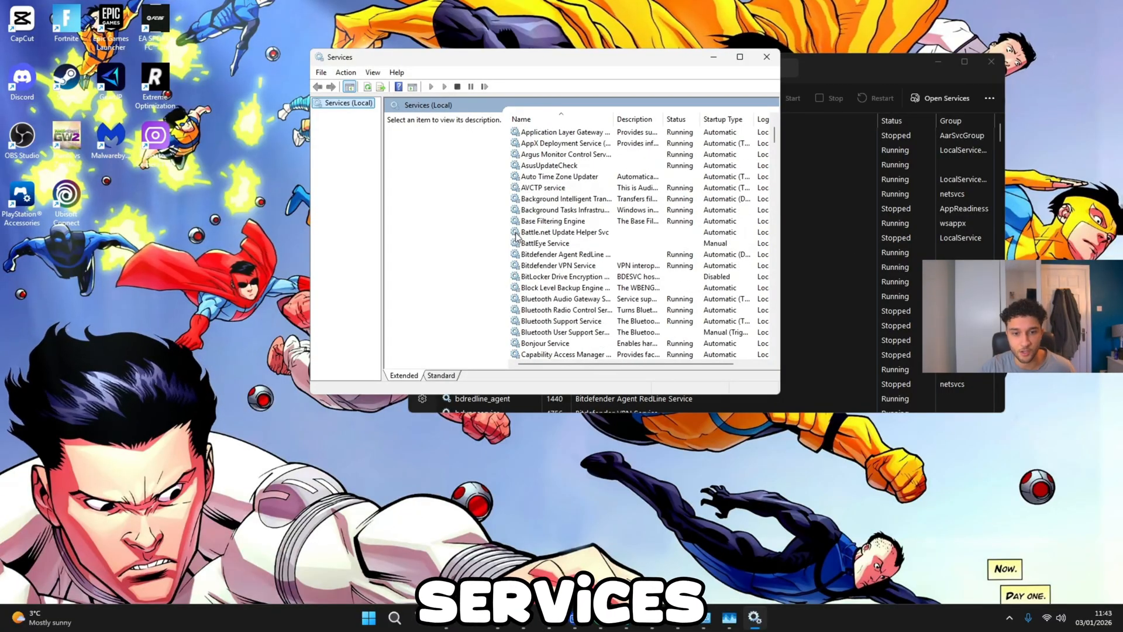
pyautogui.scroll(-3)
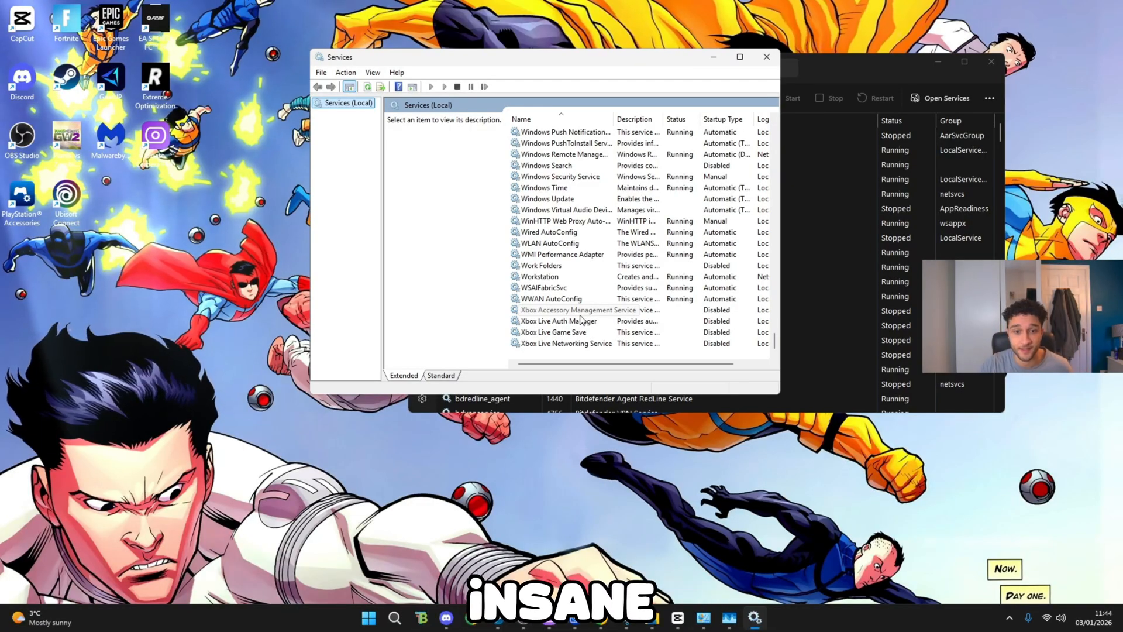
pyautogui.doubleClick(578, 310)
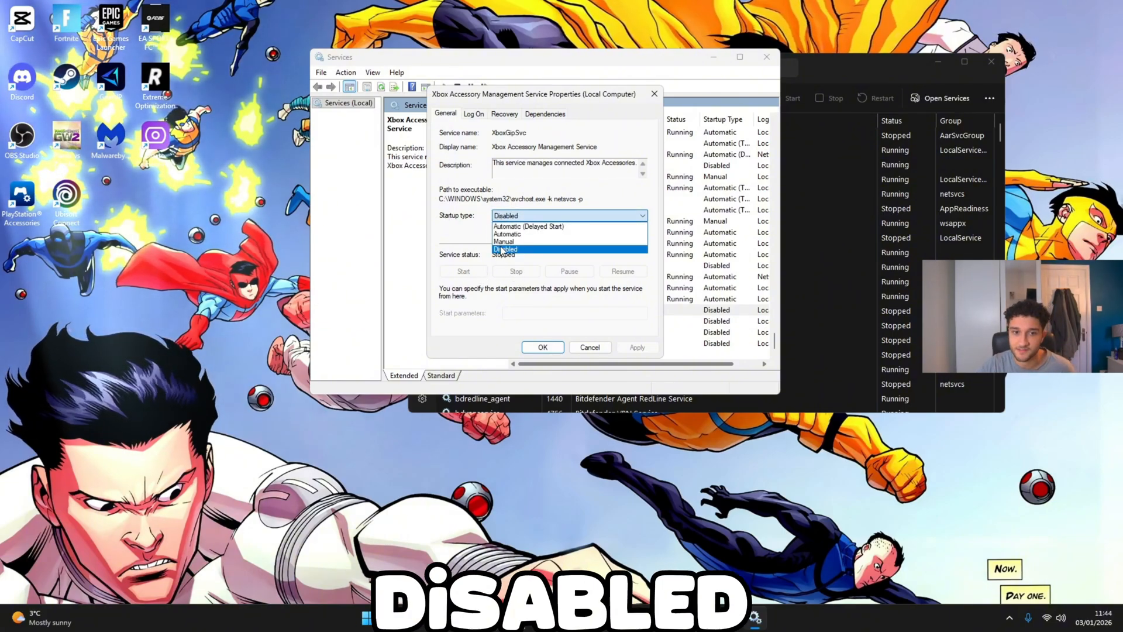
pyautogui.click(542, 346)
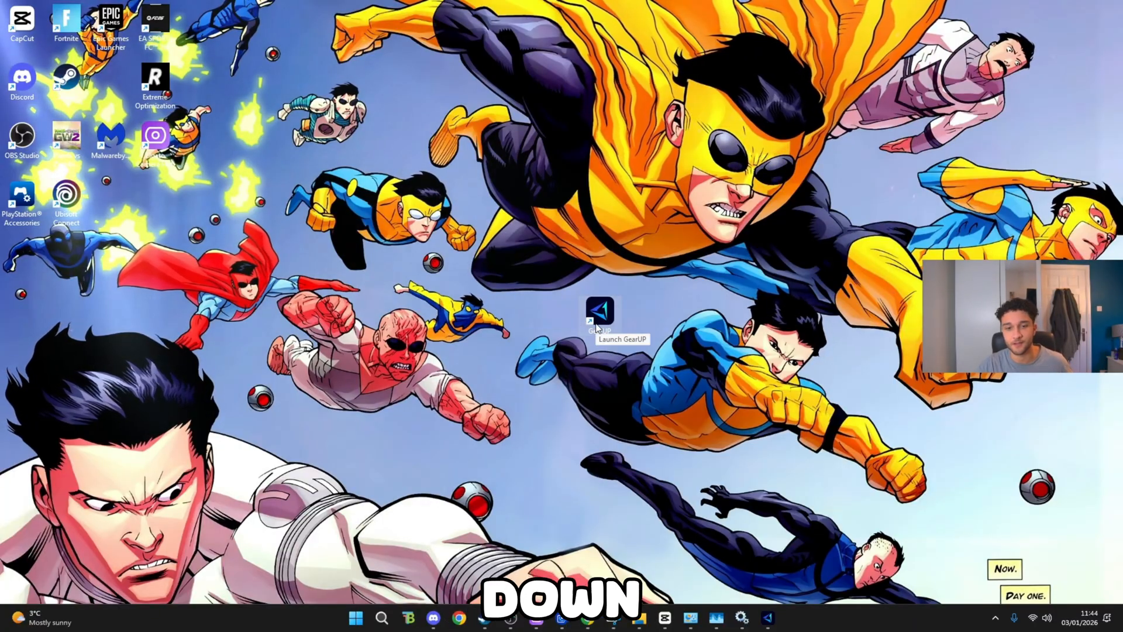
# Launch GearUP, start a Fortnite boost, and close the GearUP window
pyautogui.doubleClick(599, 312)
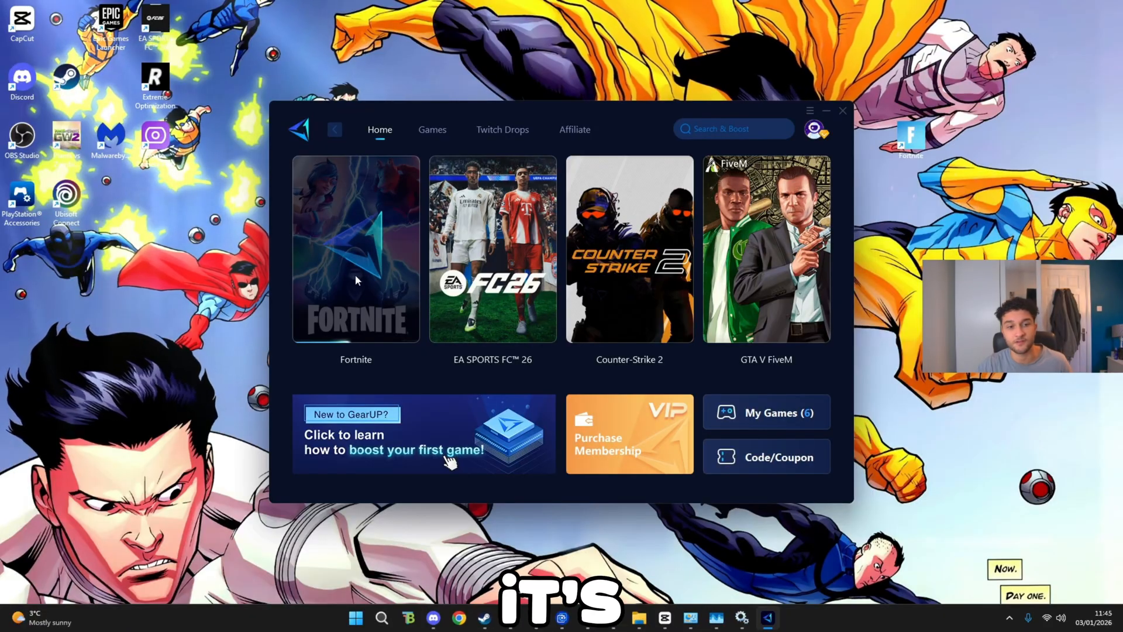
pyautogui.click(356, 248)
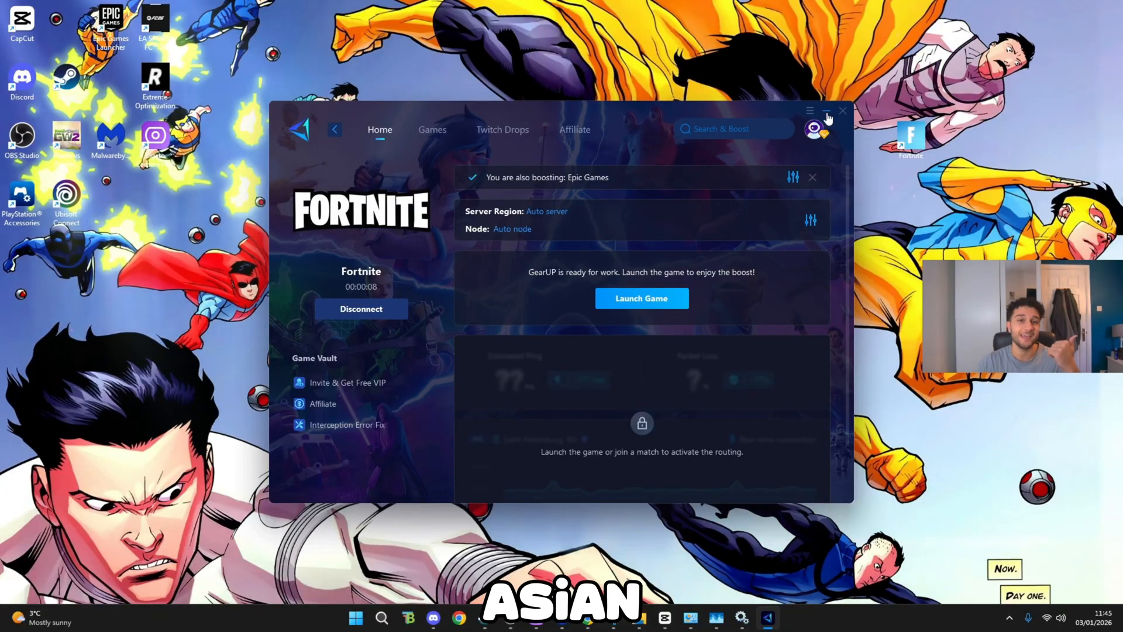
pyautogui.click(827, 110)
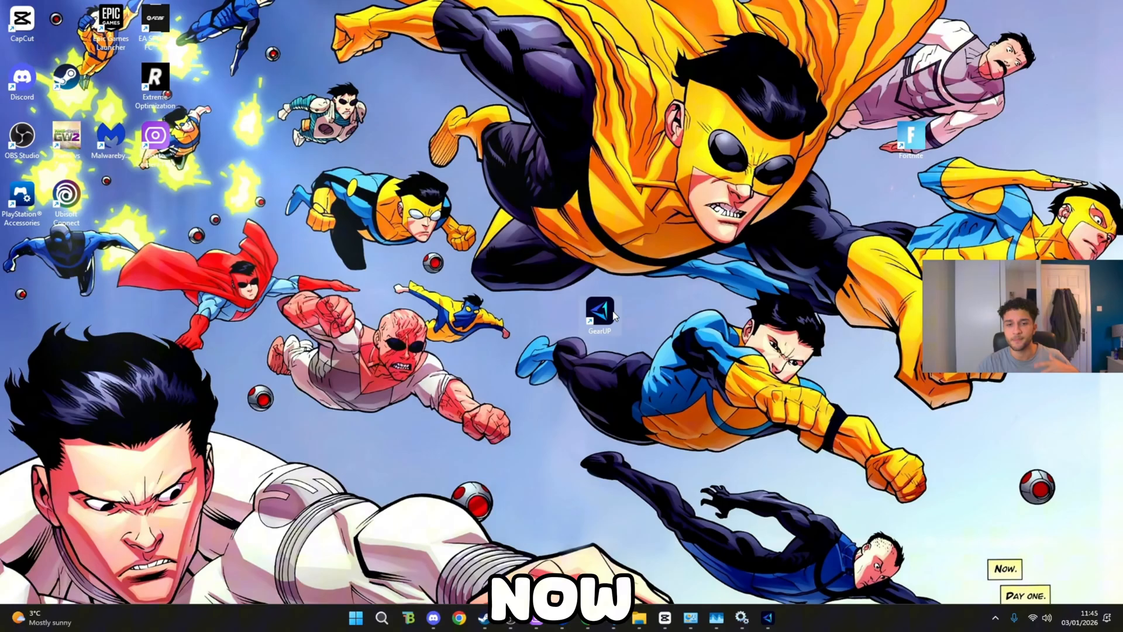
# Search for cmd and run Command Prompt as administrator beside the notes
pyautogui.moveTo(598, 312); pyautogui.dragTo(378, 140)
pyautogui.write('notepad')
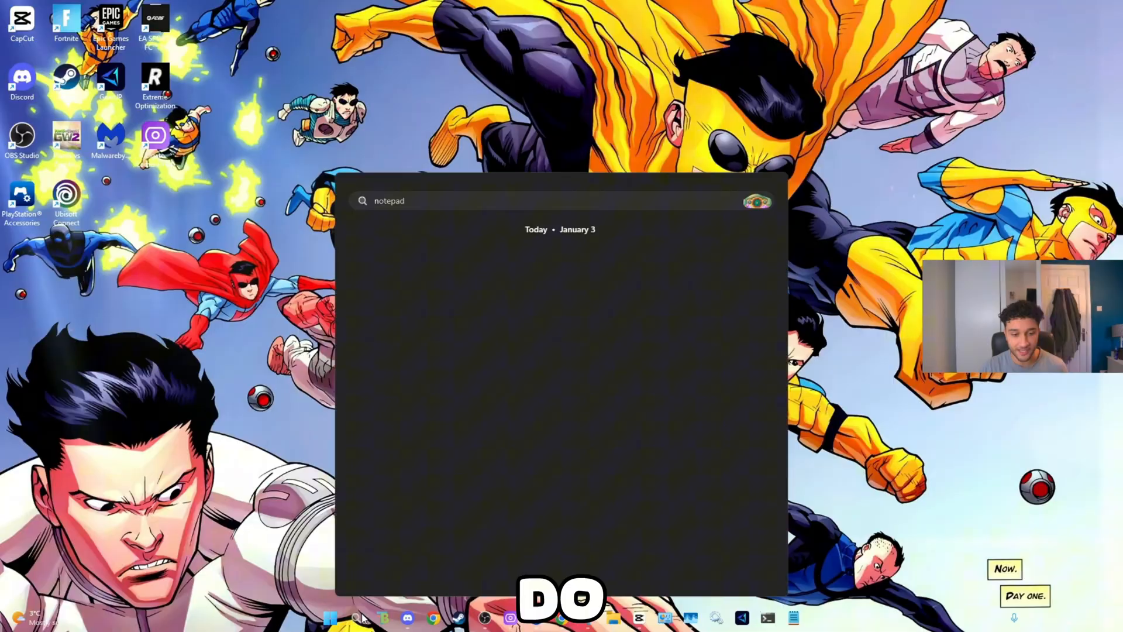
pyautogui.write('cmd')
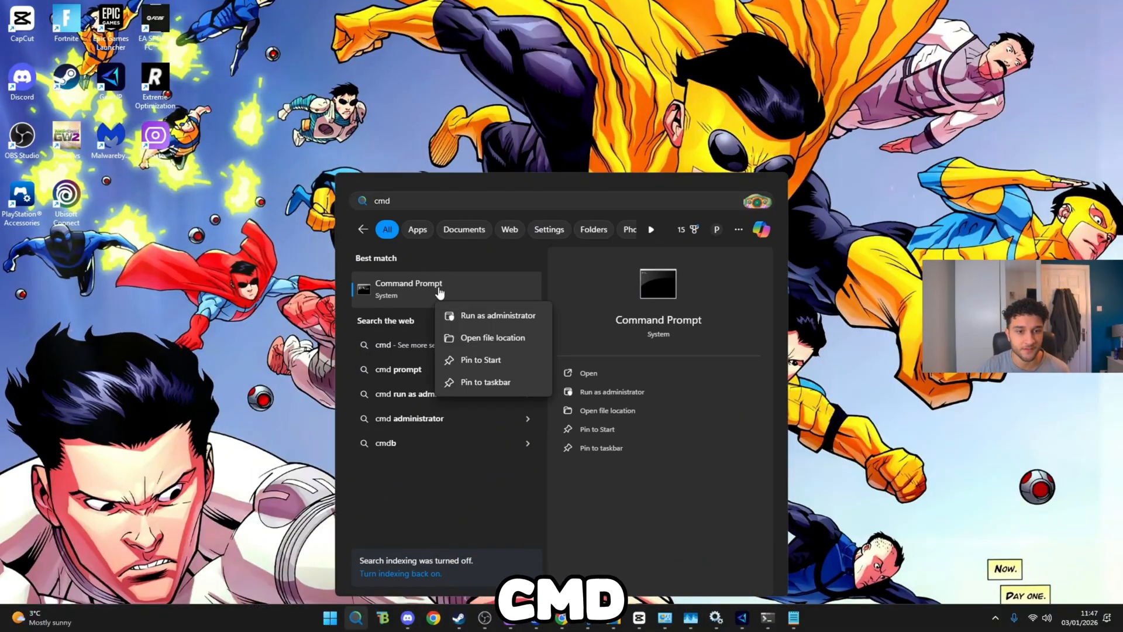
pyautogui.click(499, 315)
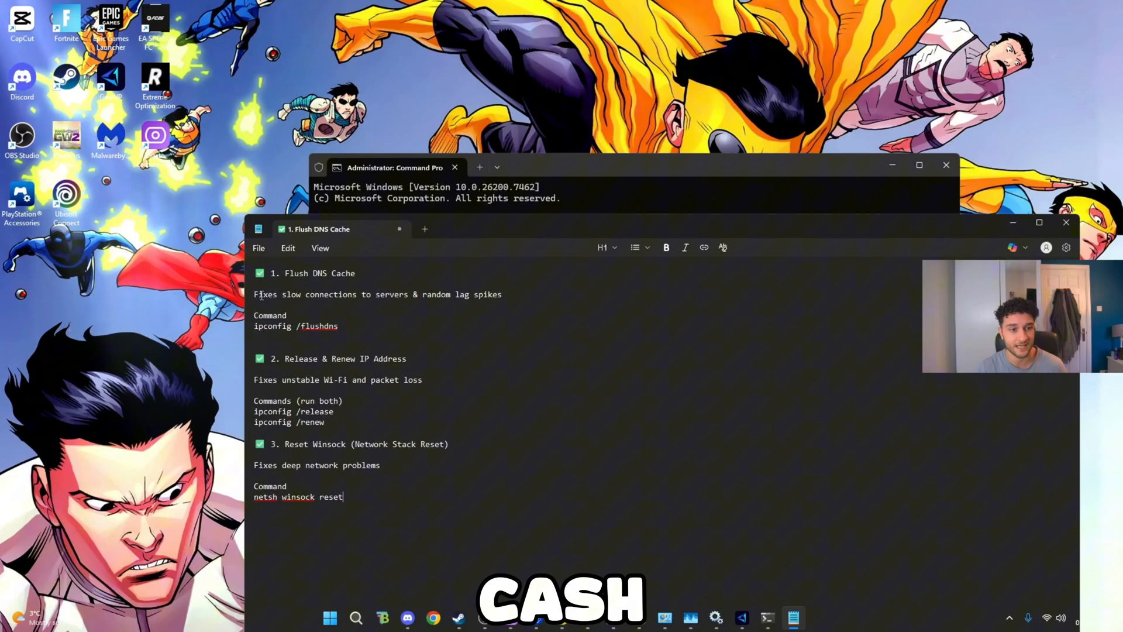
# Write 'netsh winsock reset' at the administrator prompt after selecting the ipconfig /flushdns note
pyautogui.moveTo(253, 295); pyautogui.dragTo(385, 294)
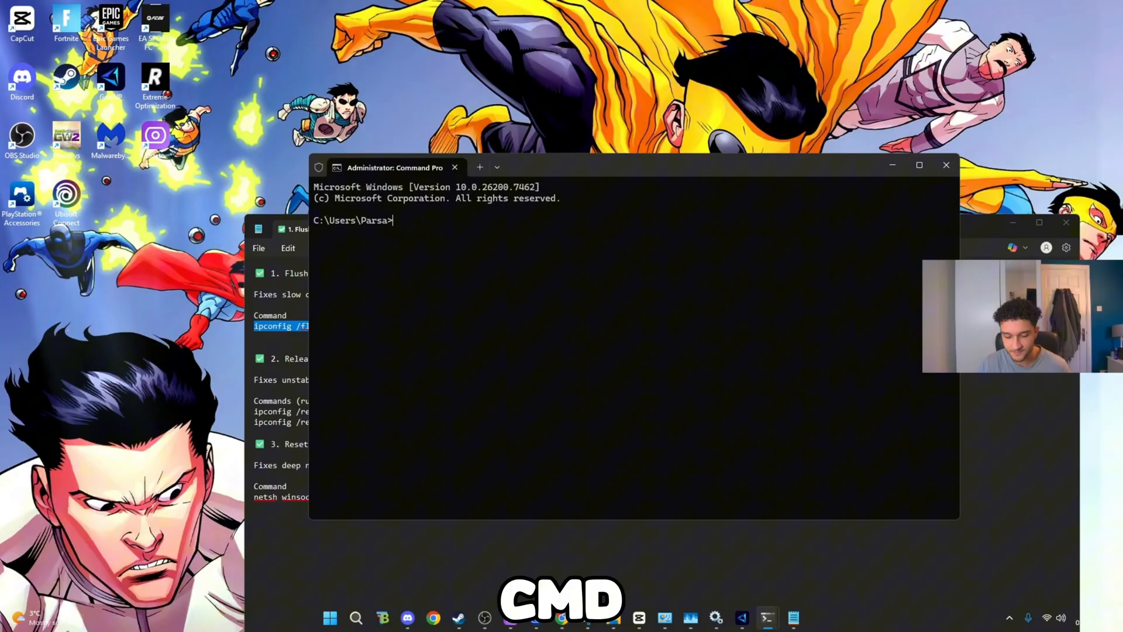
pyautogui.press('Enter')
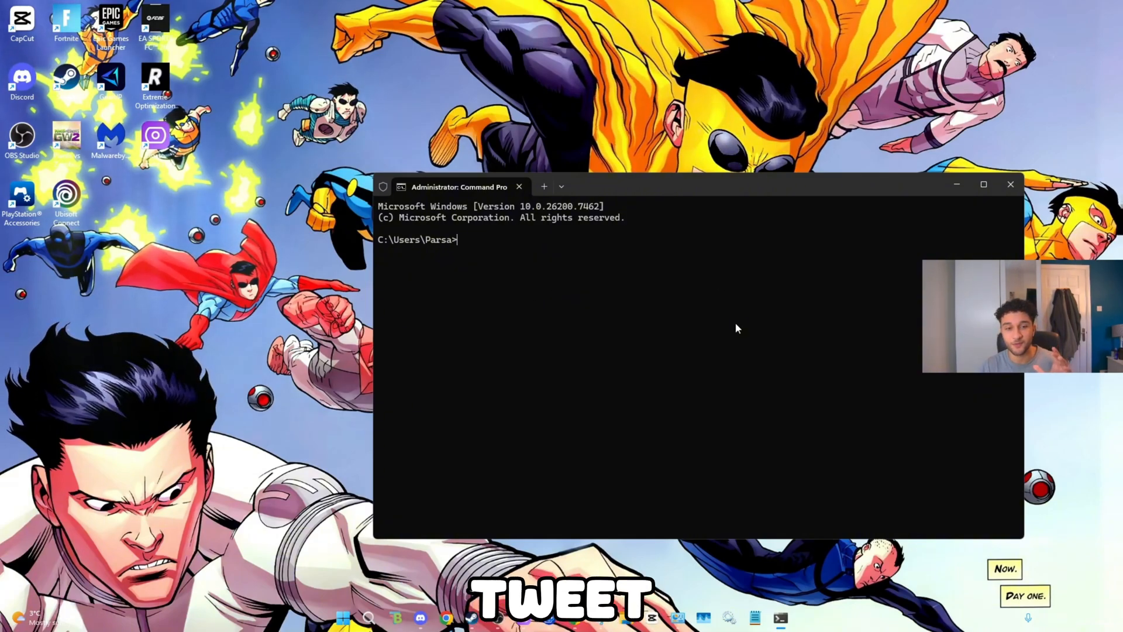
pyautogui.moveTo(675, 329)
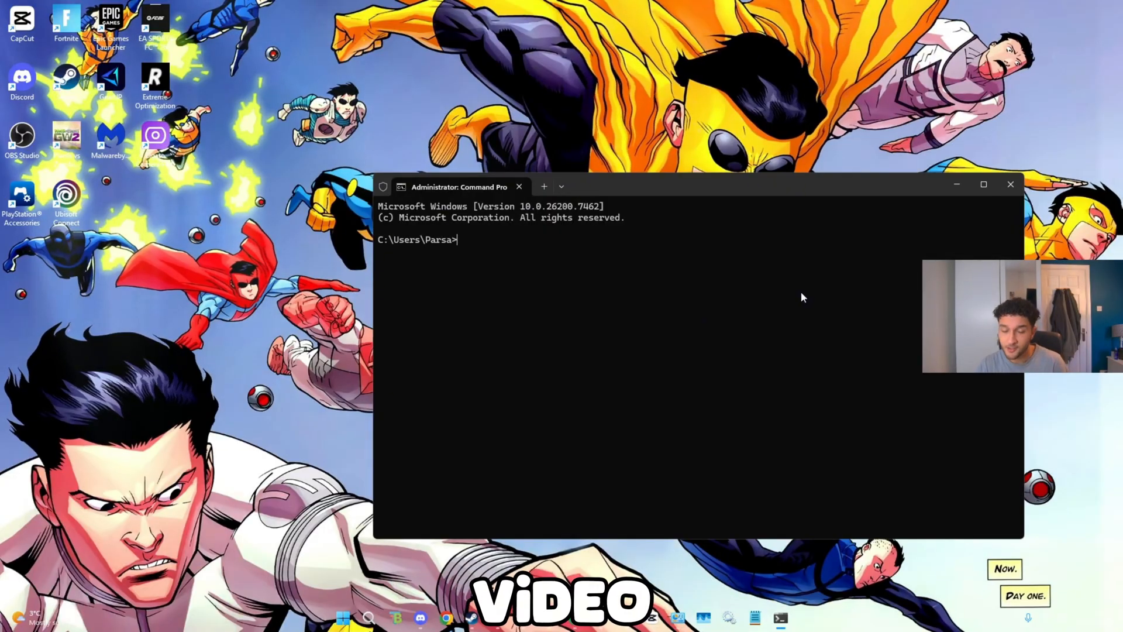
pyautogui.write('netsh winsock reset')
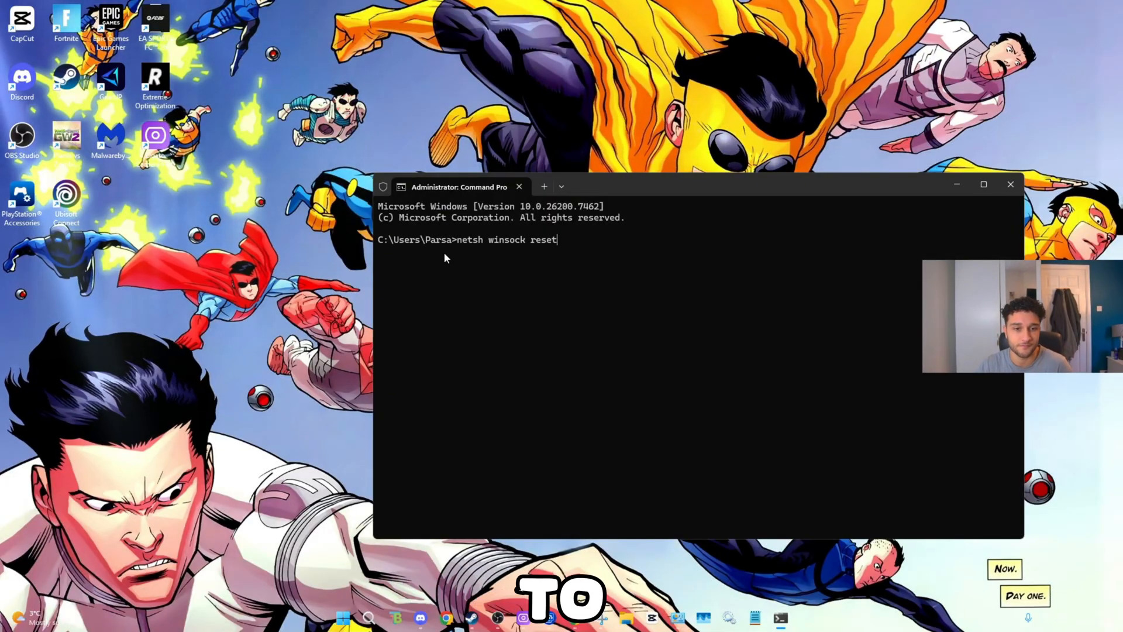
# Run the Winsock catalog reset and minimise the Command Prompt window
pyautogui.press('Enter')
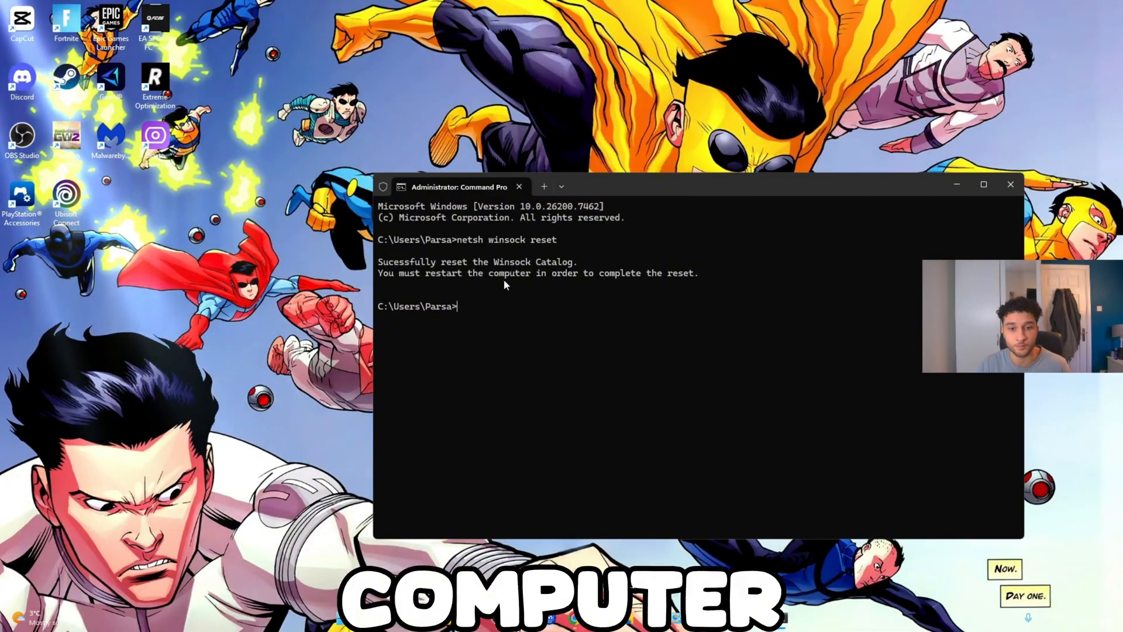
pyautogui.moveTo(956, 185)
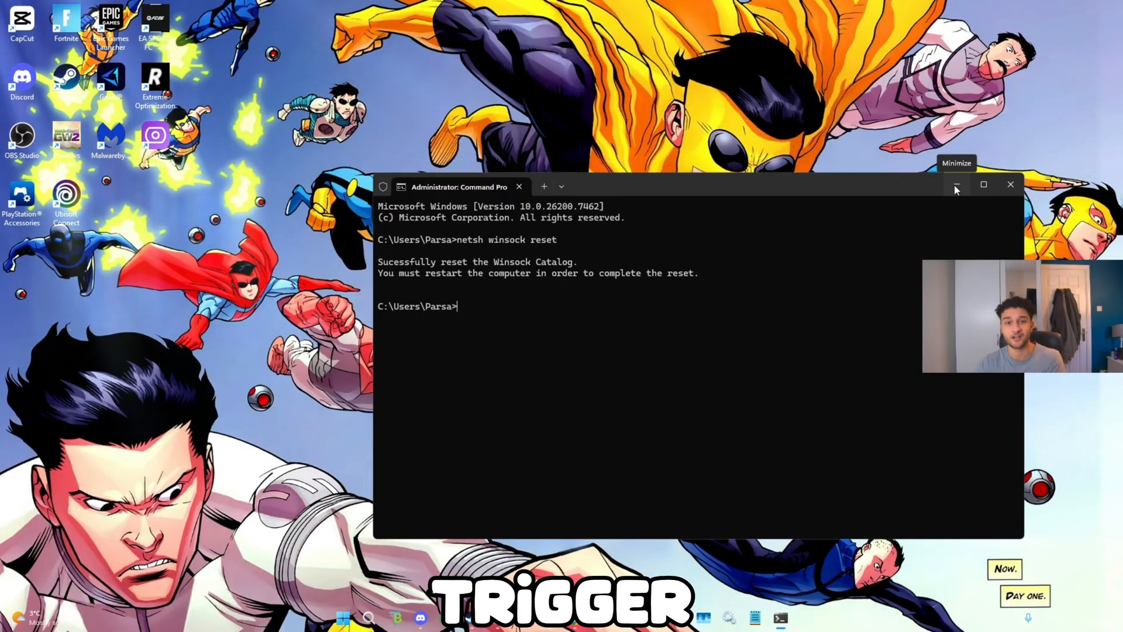
pyautogui.click(956, 185)
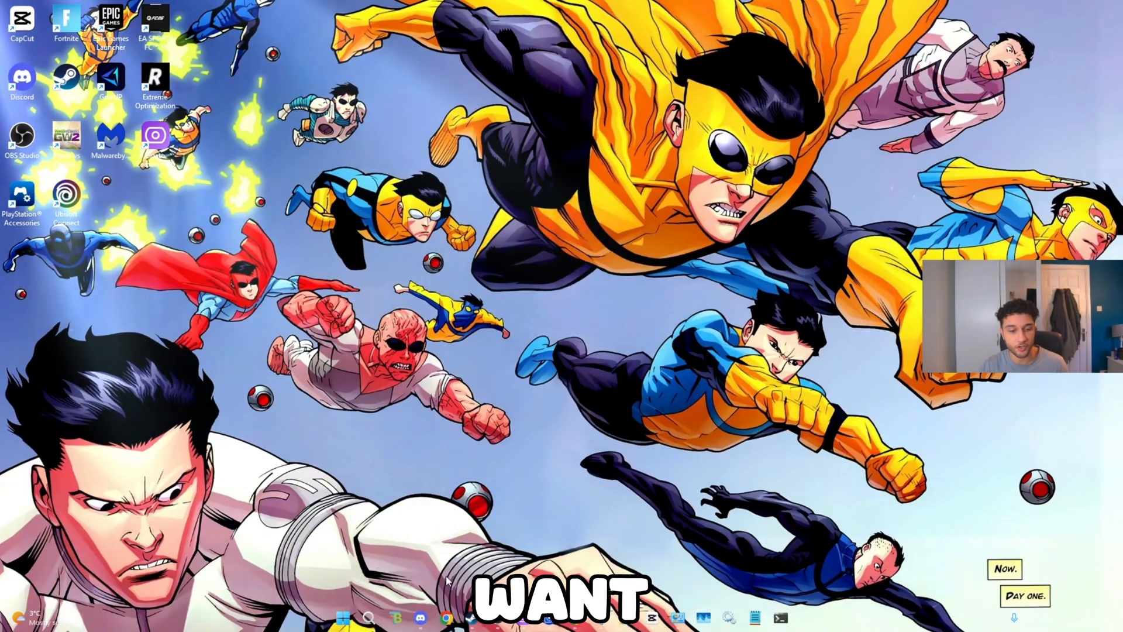
pyautogui.click(369, 619)
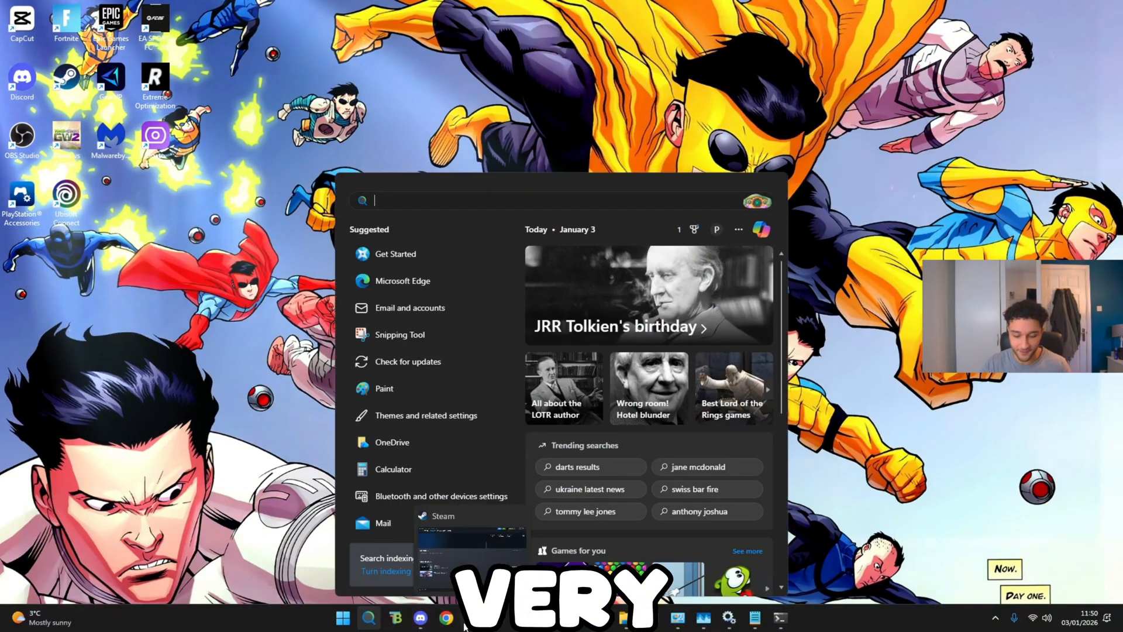
# In Game Mode settings, toggle Game Mode several times leaving it On, then search settings for 'gpu'
pyautogui.write('game Mode settings')
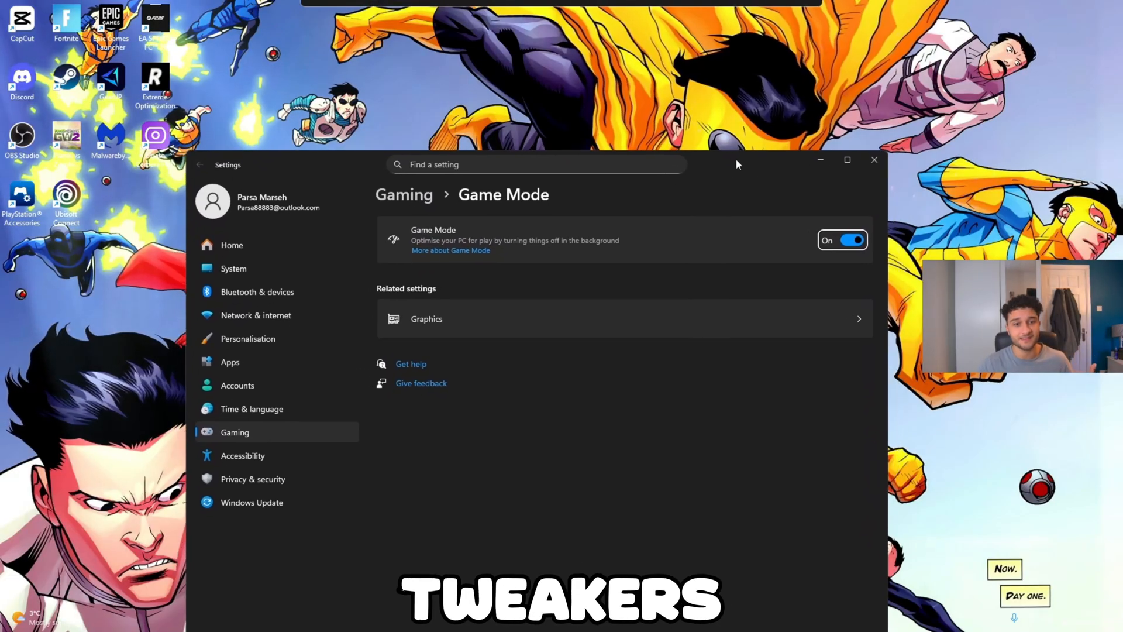
pyautogui.click(851, 240)
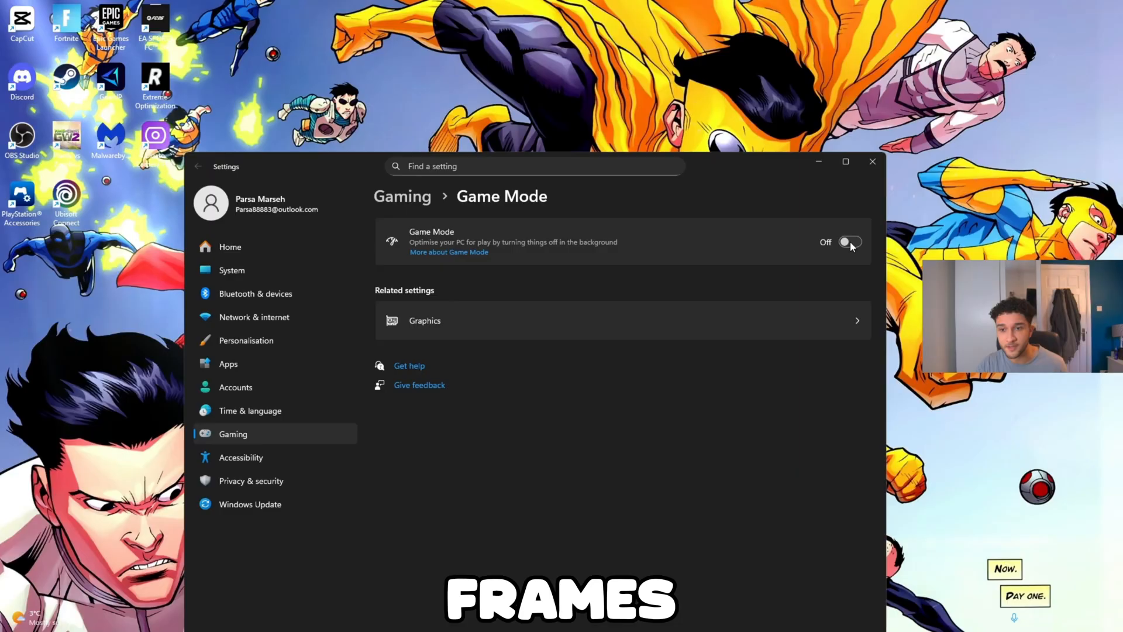
pyautogui.moveTo(848, 257)
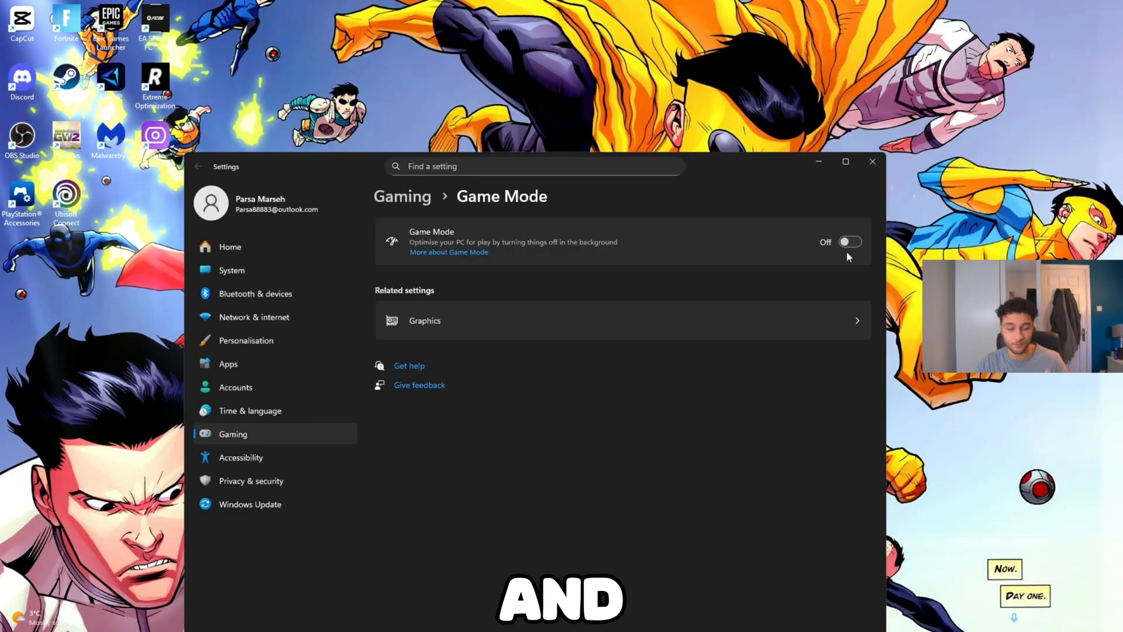
pyautogui.click(850, 242)
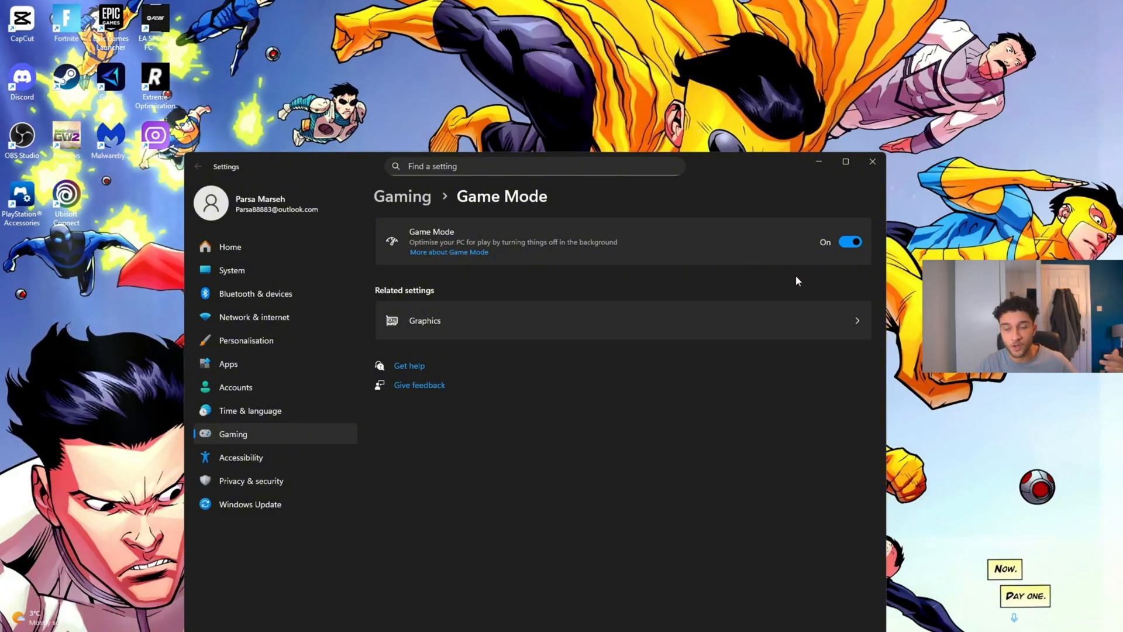
pyautogui.click(851, 242)
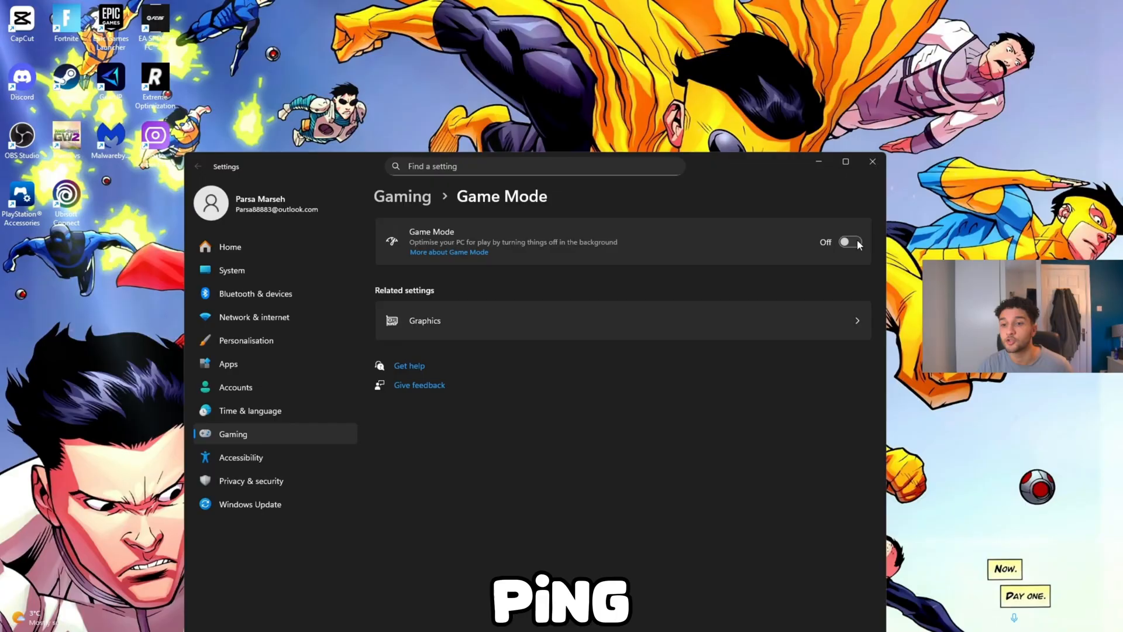
pyautogui.click(849, 242)
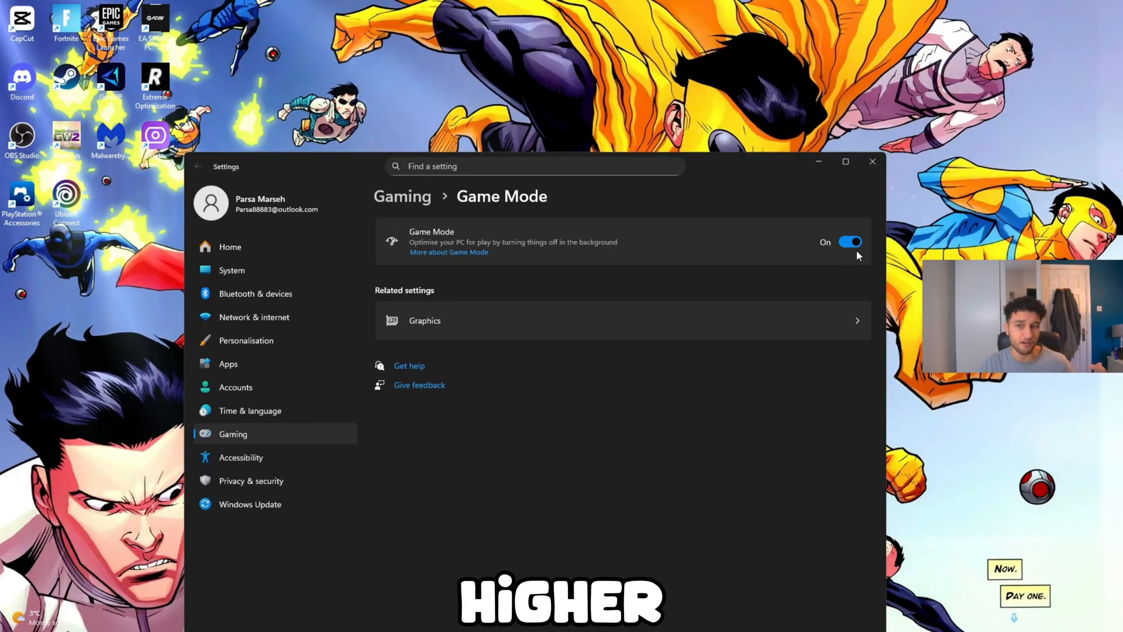
pyautogui.click(851, 242)
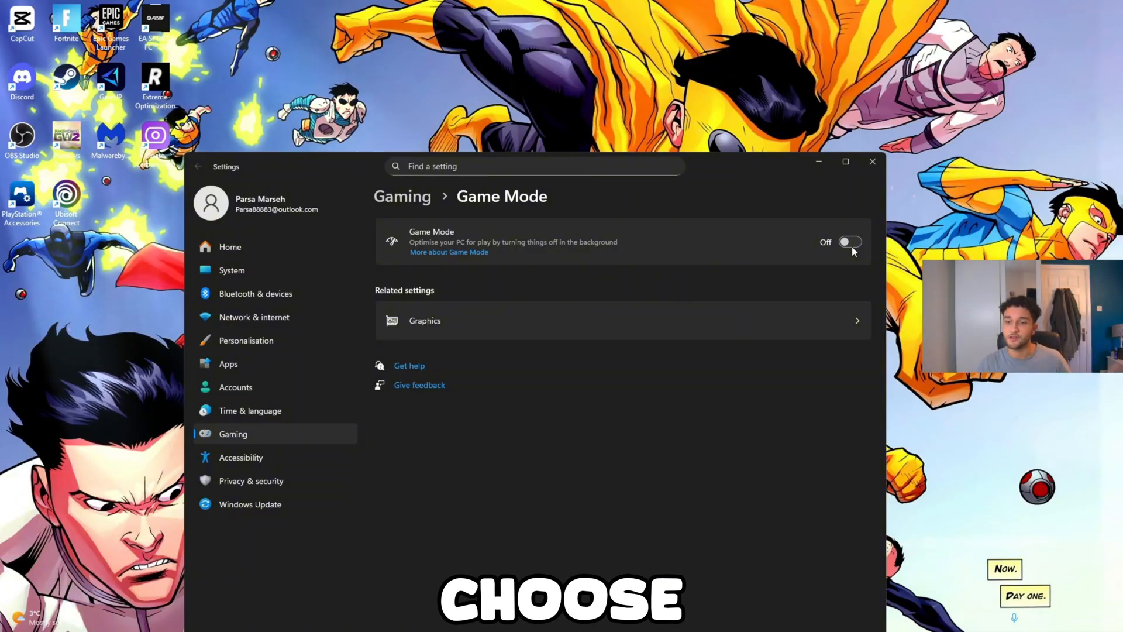
pyautogui.click(850, 242)
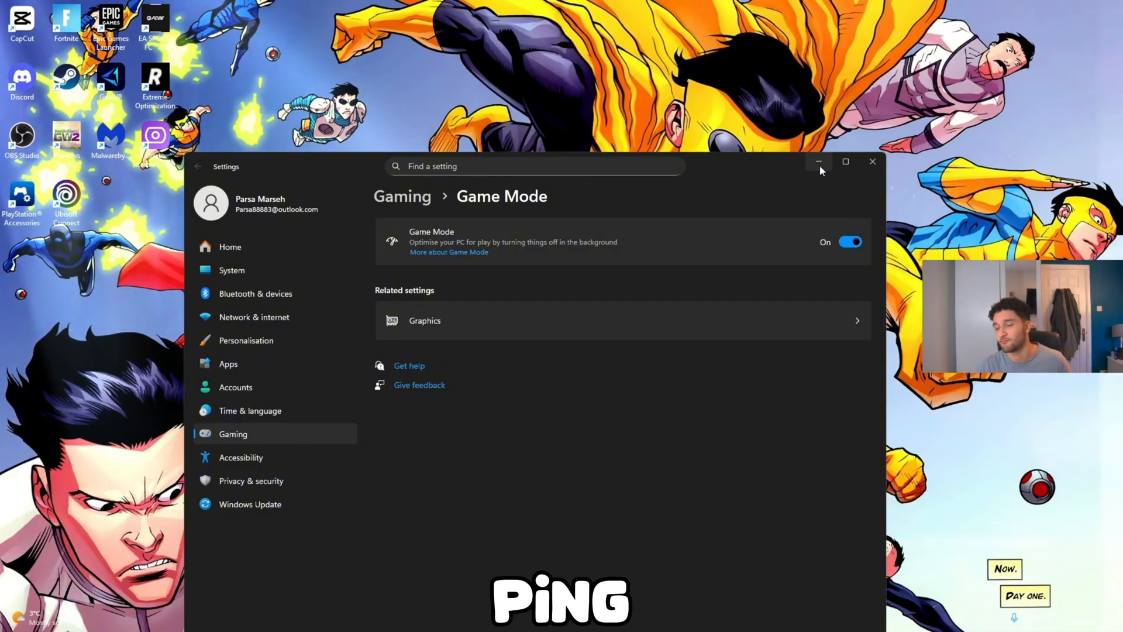
pyautogui.moveTo(819, 164)
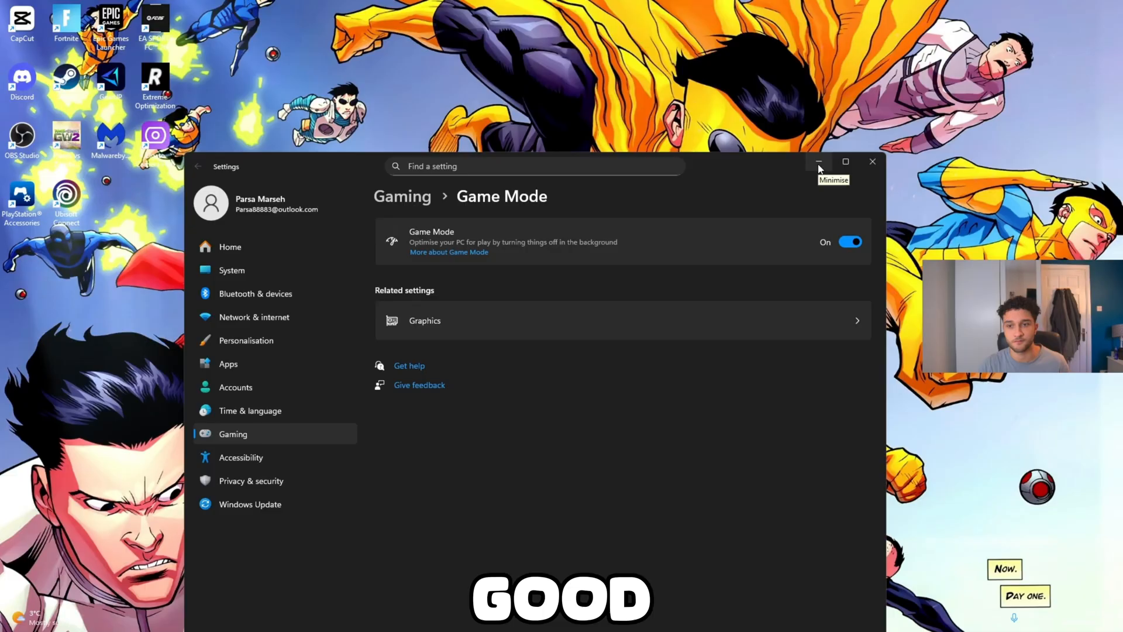
pyautogui.write('gpu')
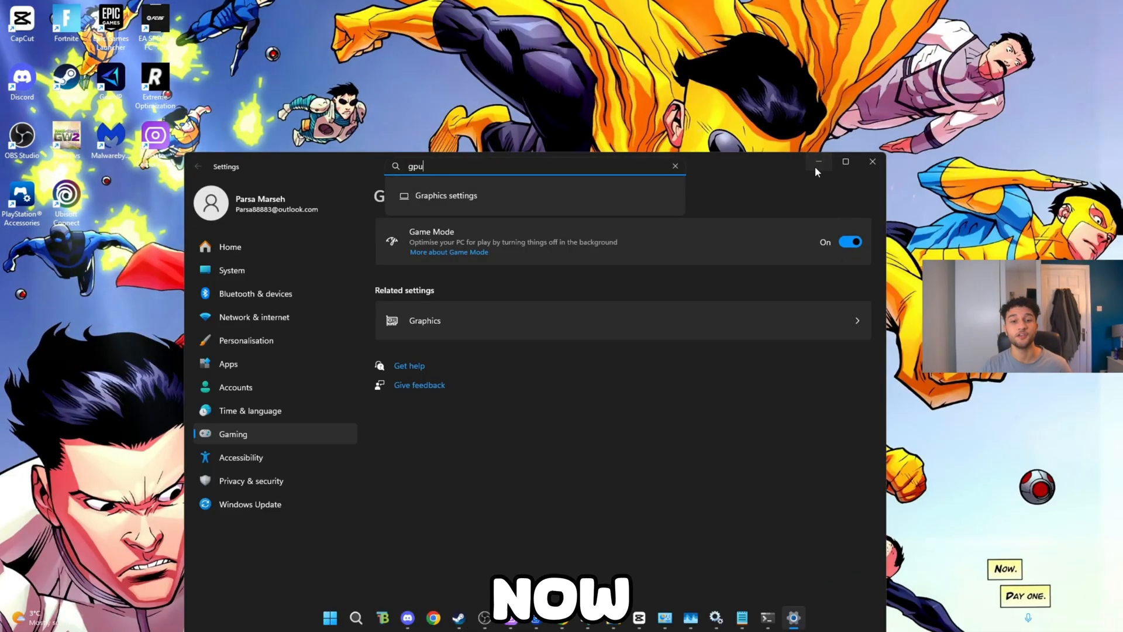
# Delete all files in C:\Windows\Temp, skipping the in-use log file
pyautogui.click(873, 162)
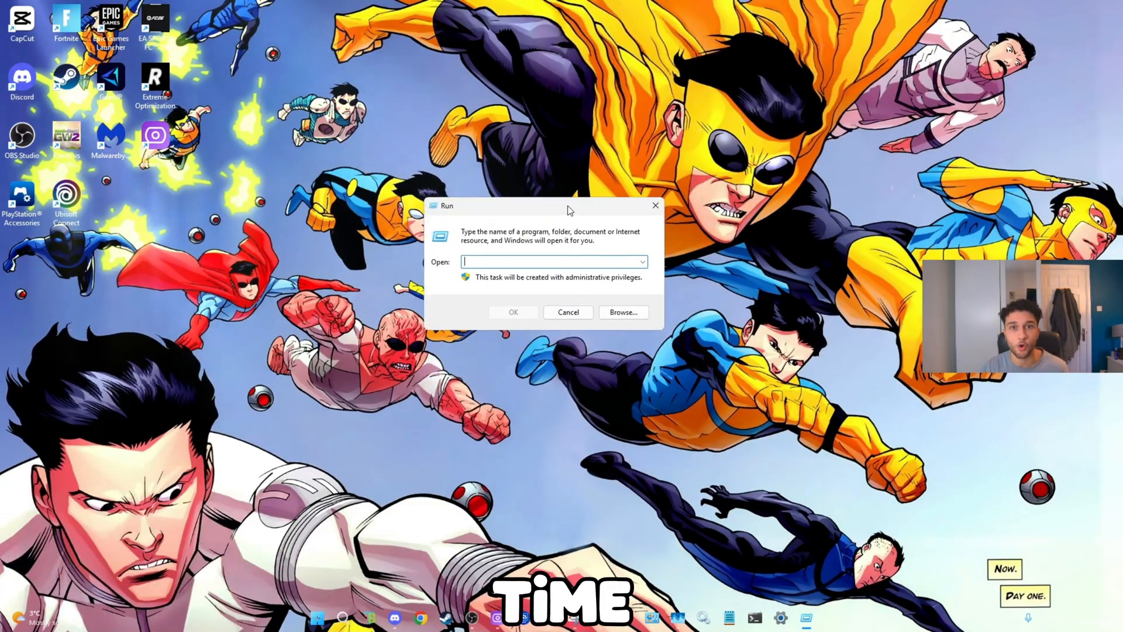
pyautogui.write('ter')
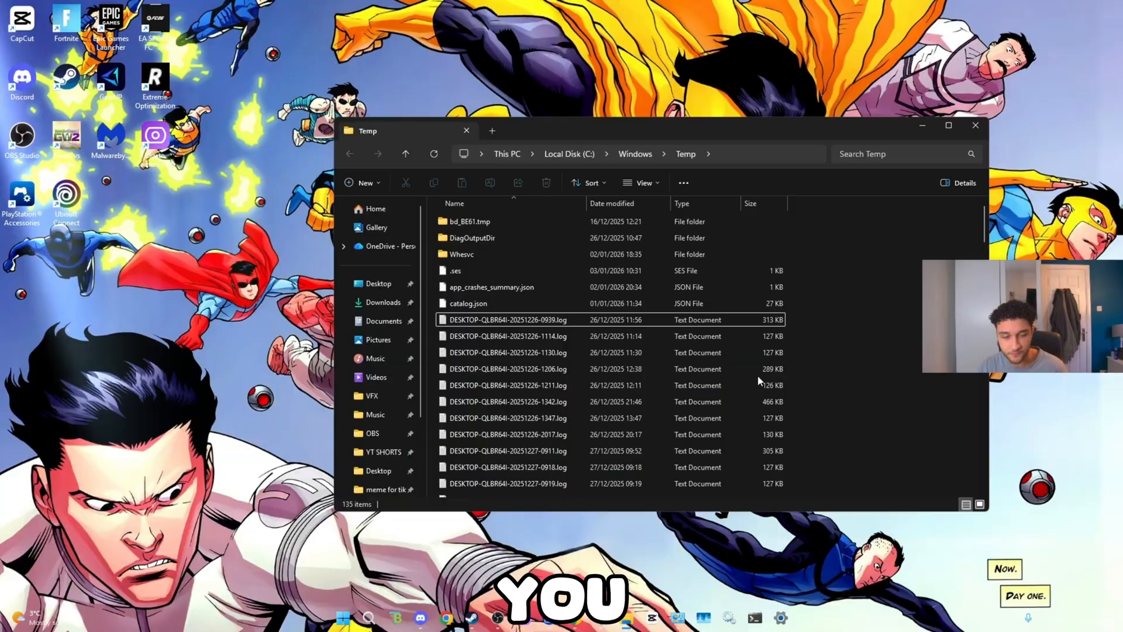
pyautogui.press('ctrl+a')
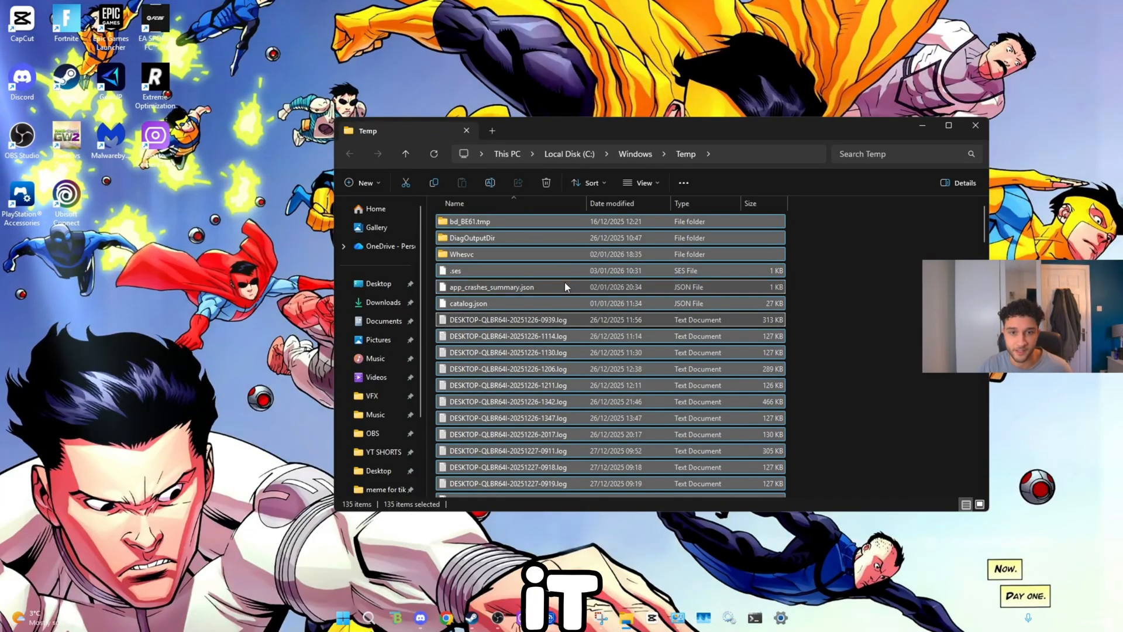
pyautogui.click(545, 182)
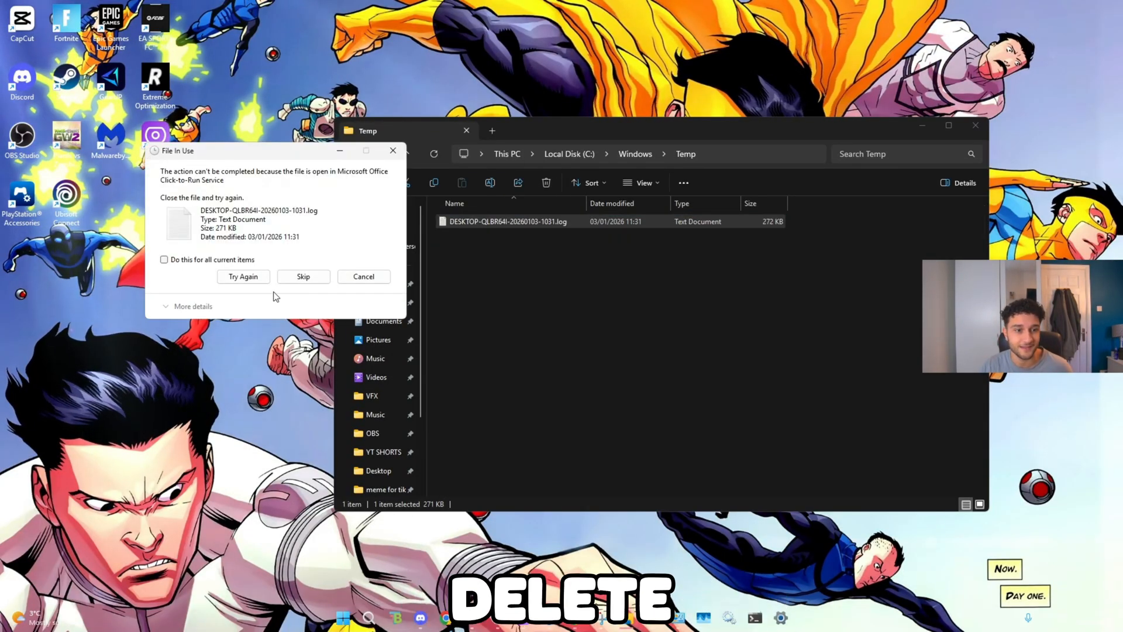
pyautogui.click(303, 276)
pyautogui.write('%')
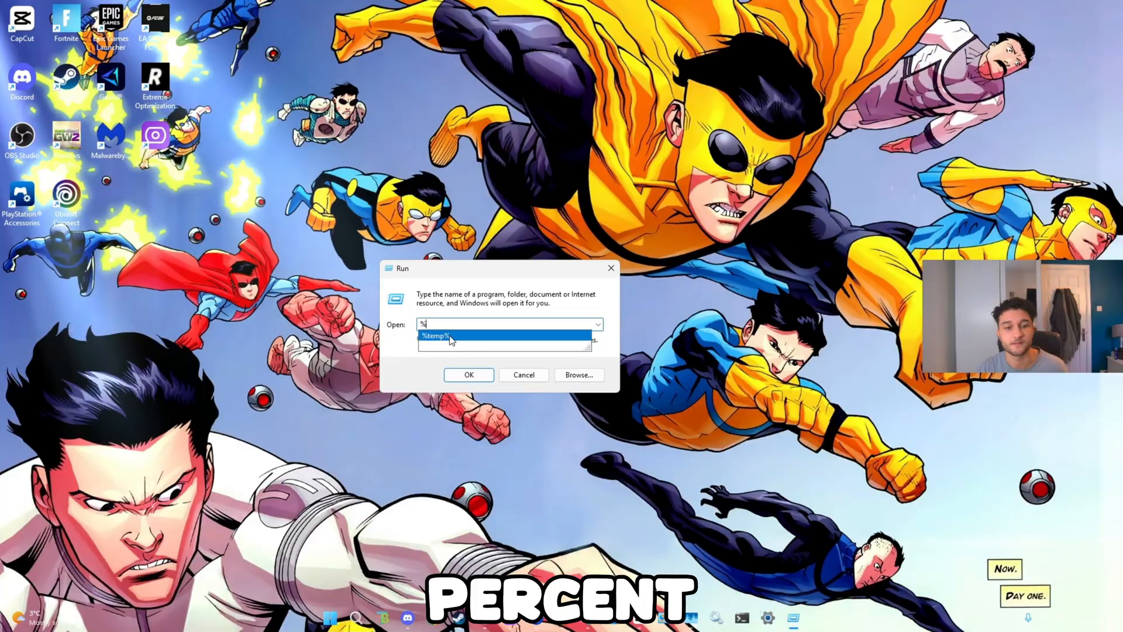
# Delete everything in the %temp% folder, skipping all items still in use
pyautogui.click(469, 374)
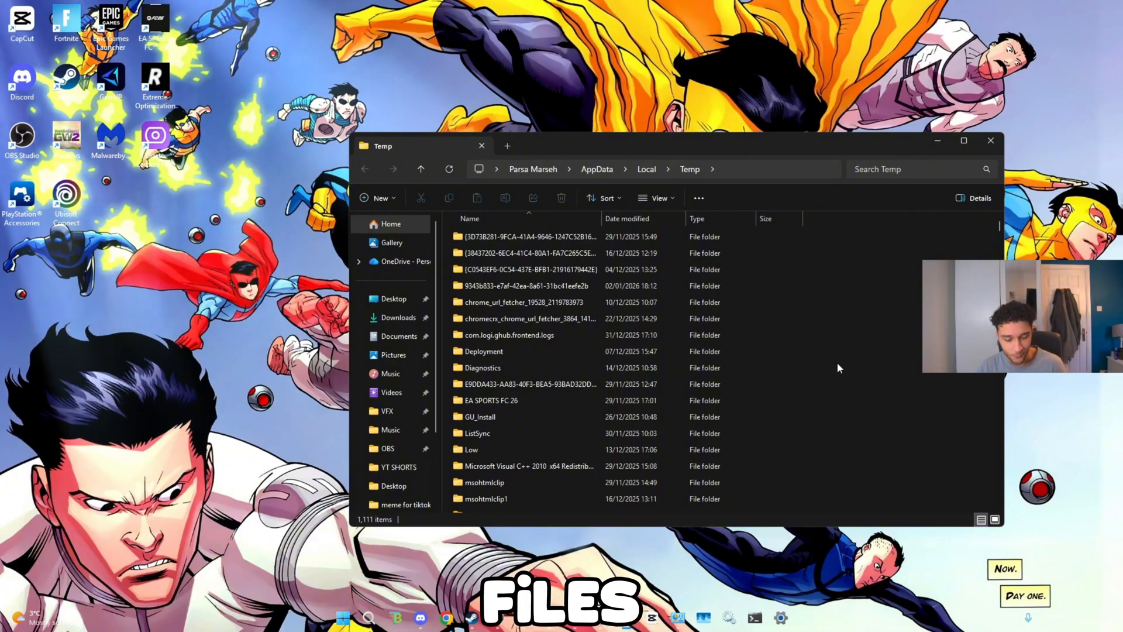
pyautogui.press('ctrl+a')
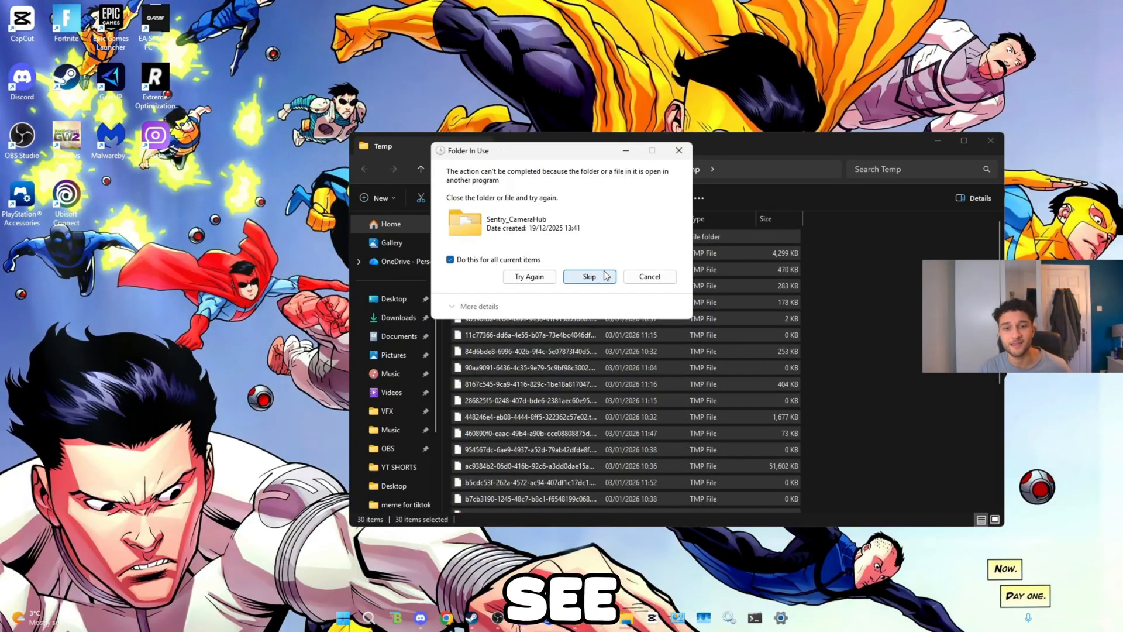
pyautogui.click(590, 277)
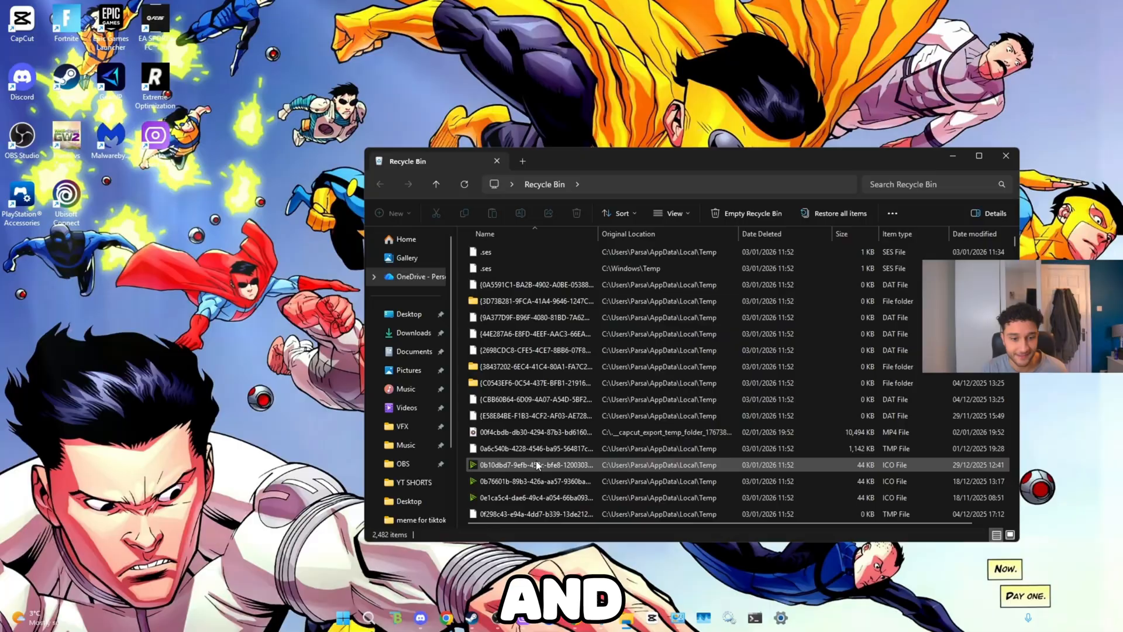
# Select all Recycle Bin items and permanently delete them
pyautogui.press('ctrl+a')
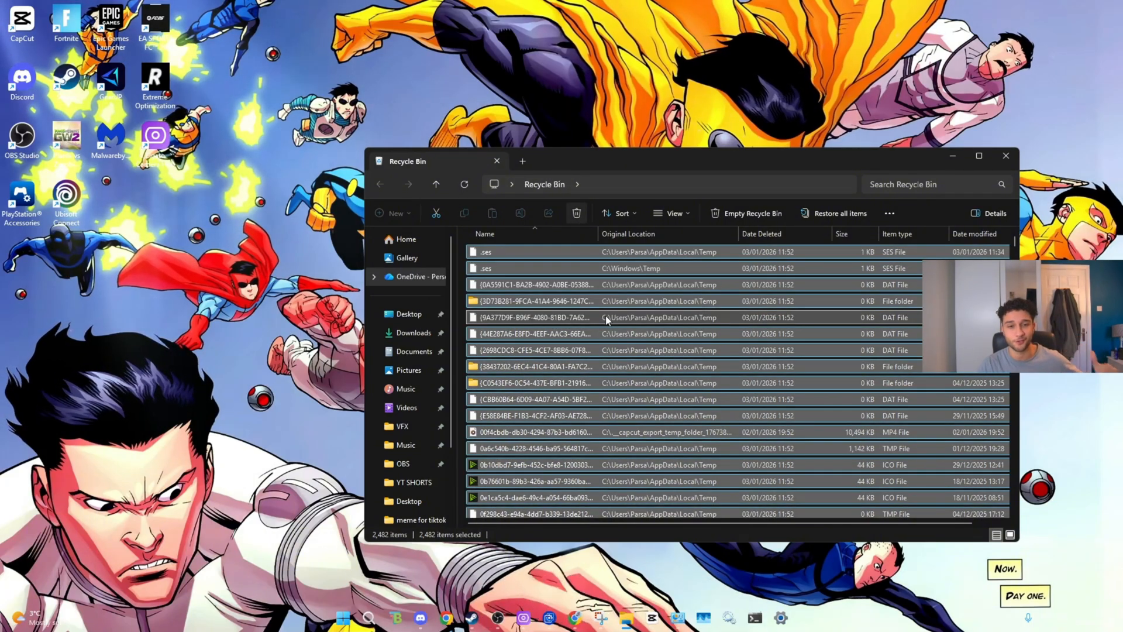
pyautogui.click(752, 213)
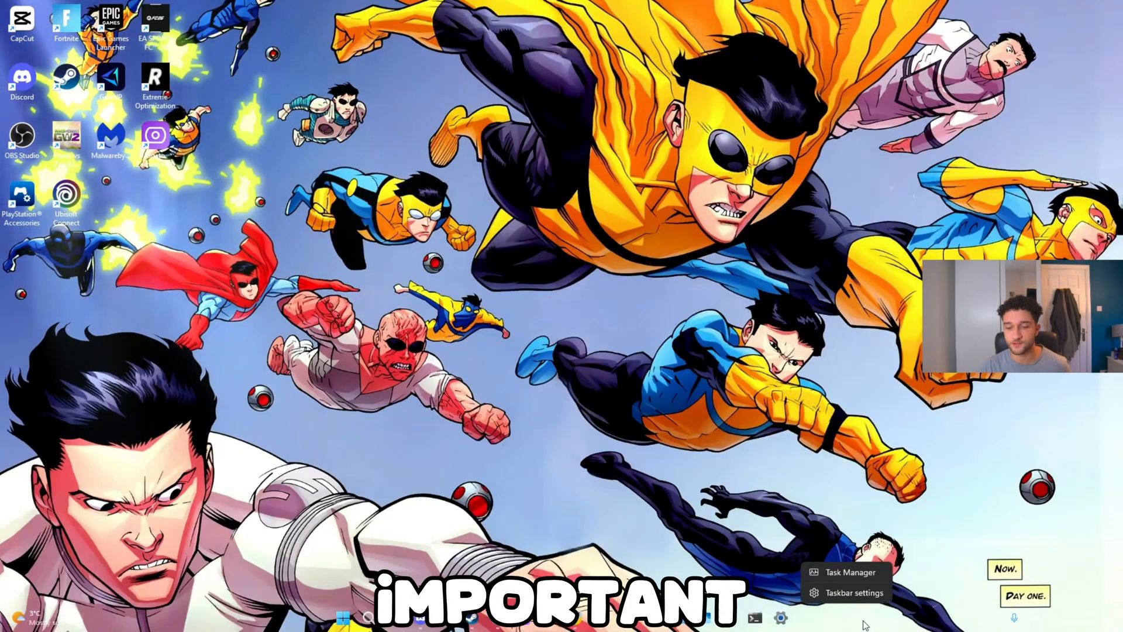
# From Task Manager, launch the Services console and select the SysMain service
pyautogui.click(850, 572)
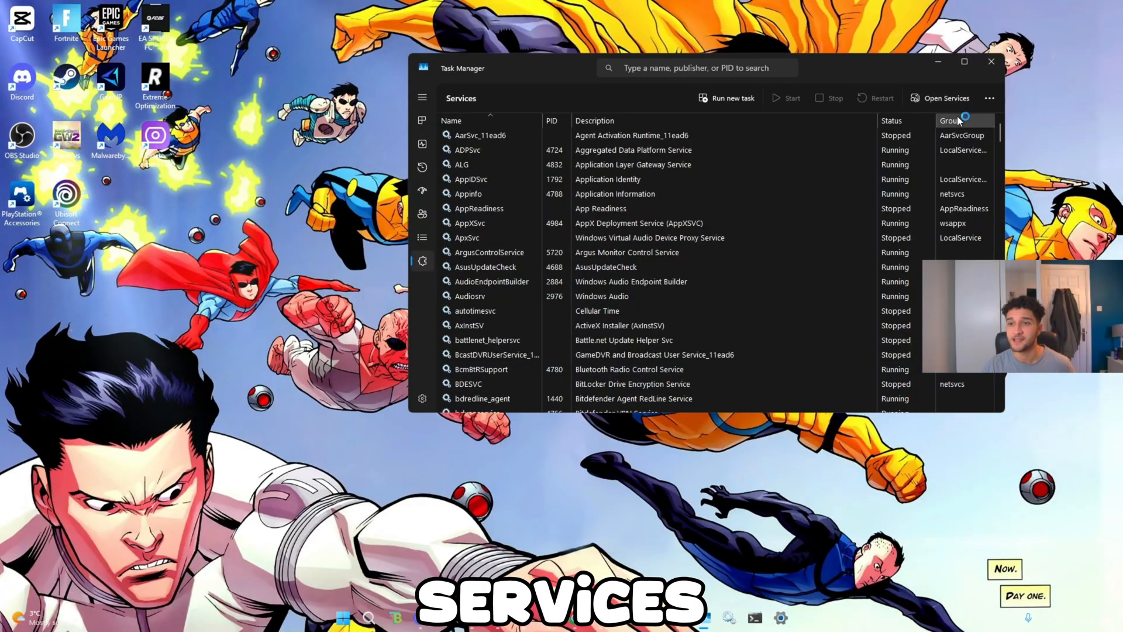
pyautogui.click(947, 98)
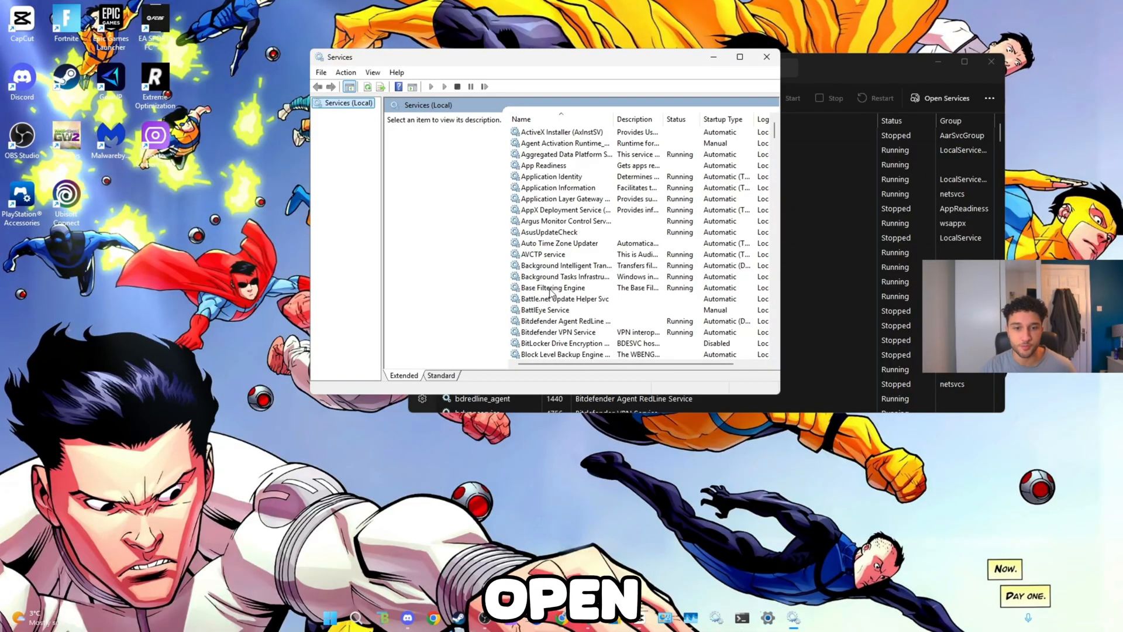
pyautogui.scroll(-3)
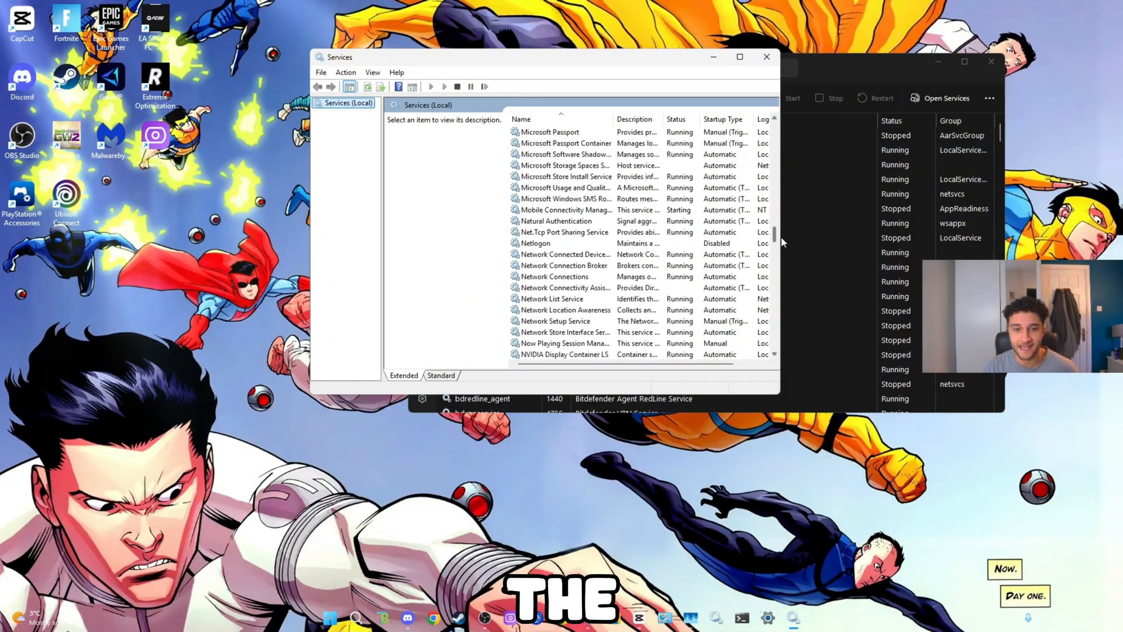
pyautogui.scroll(-3)
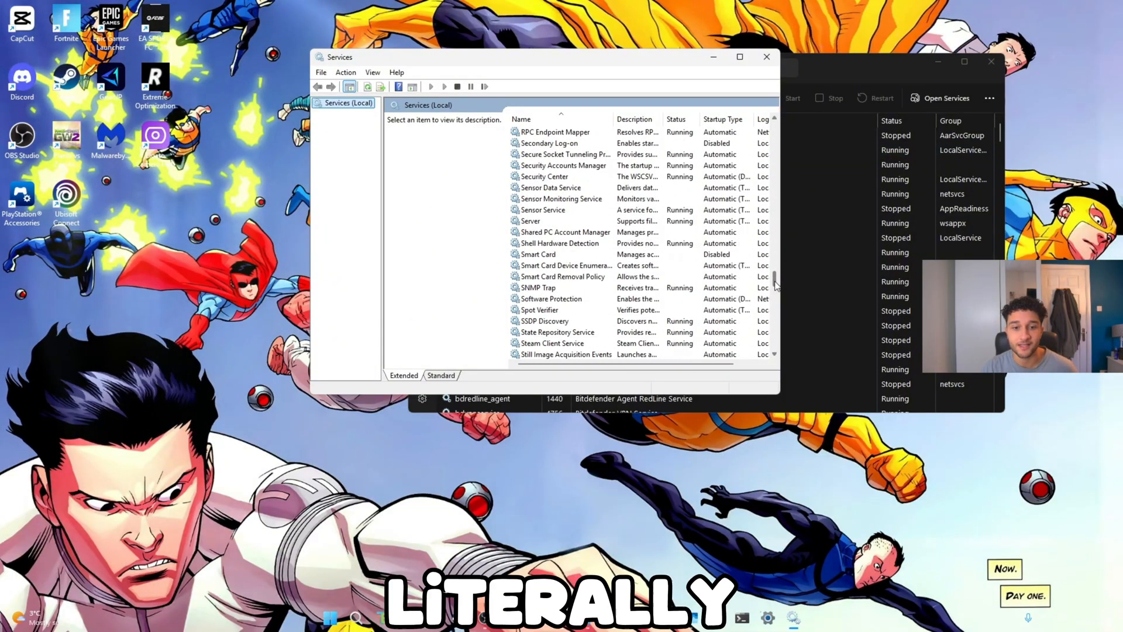
pyautogui.click(557, 298)
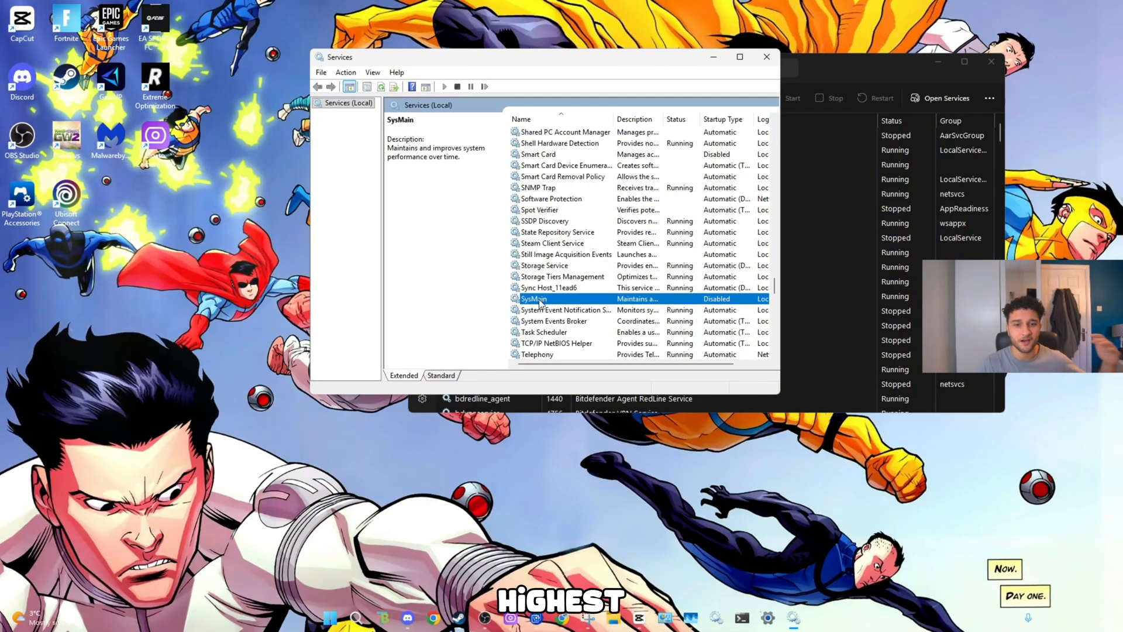
pyautogui.rightClick(534, 299)
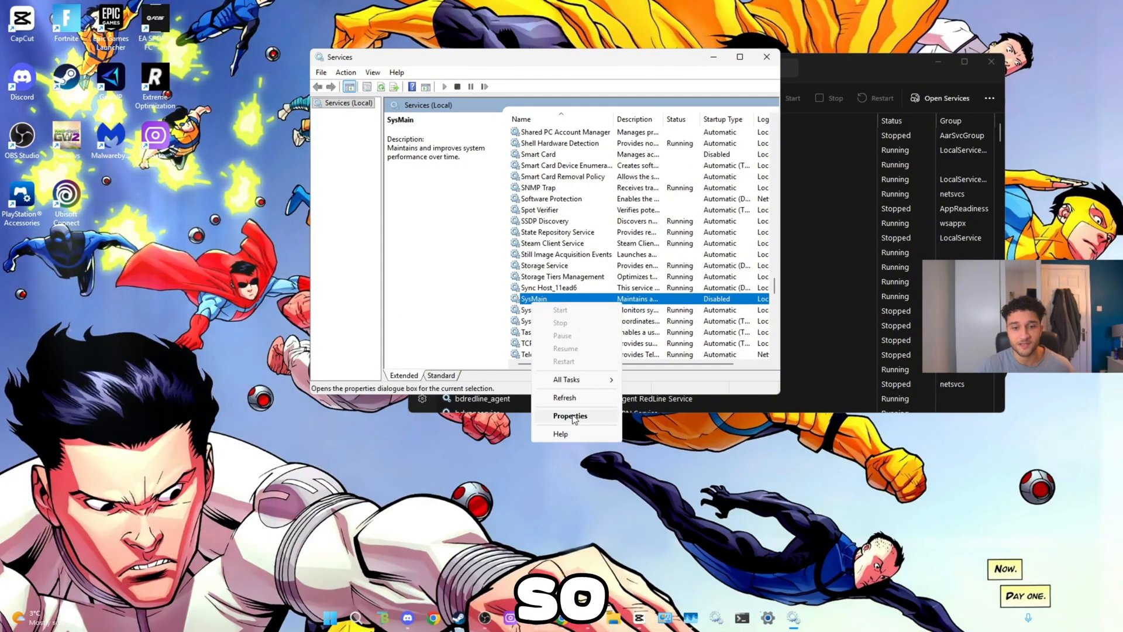
pyautogui.click(570, 416)
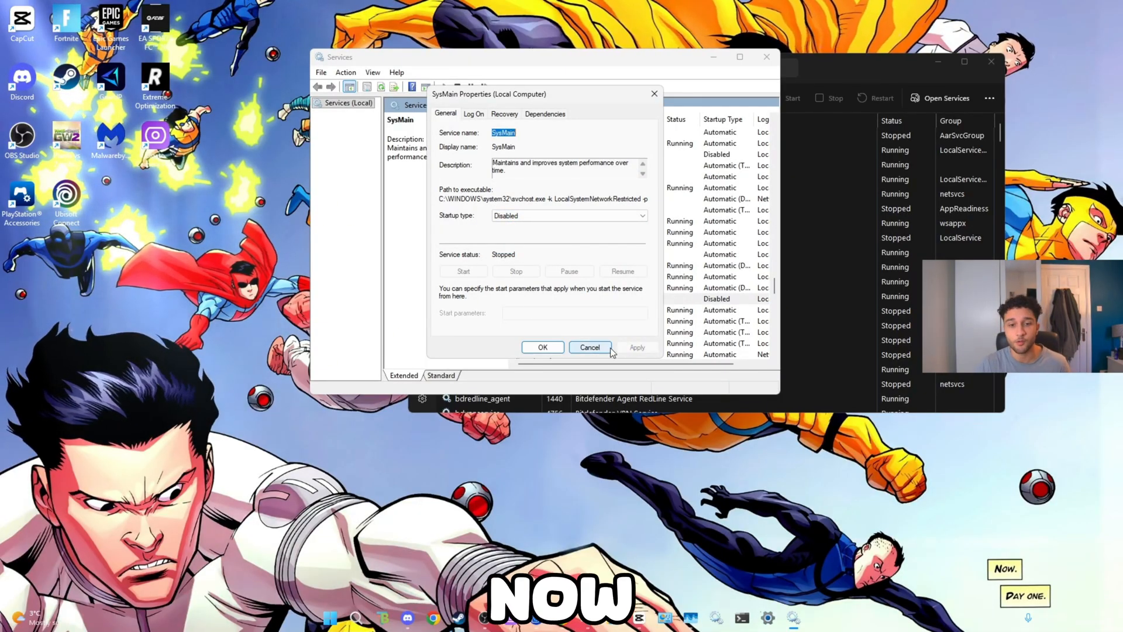
pyautogui.click(591, 346)
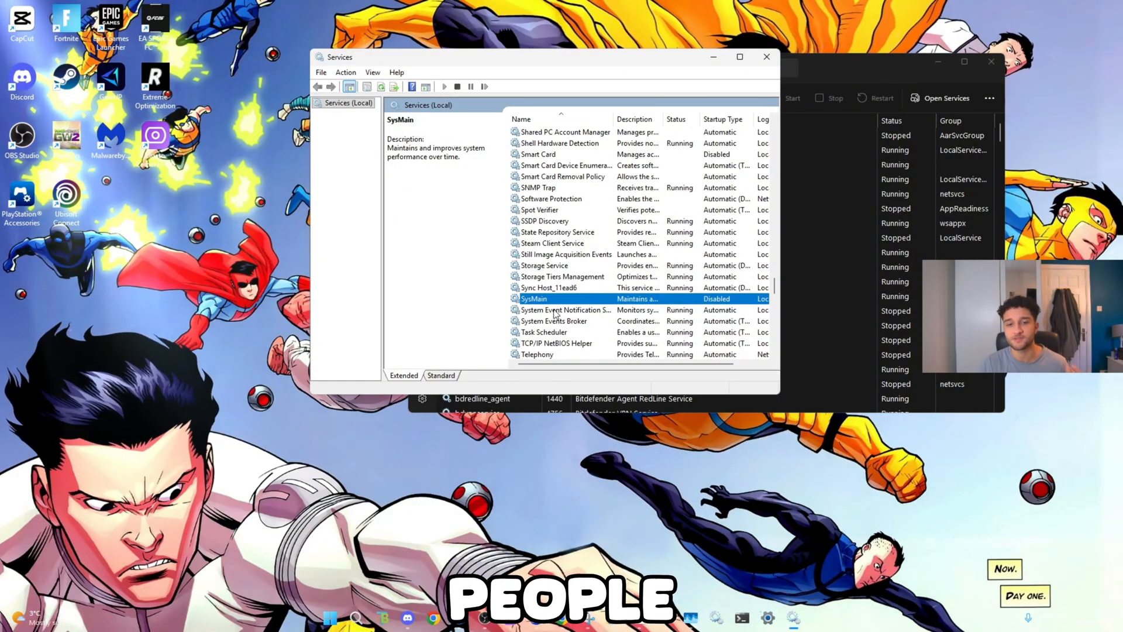